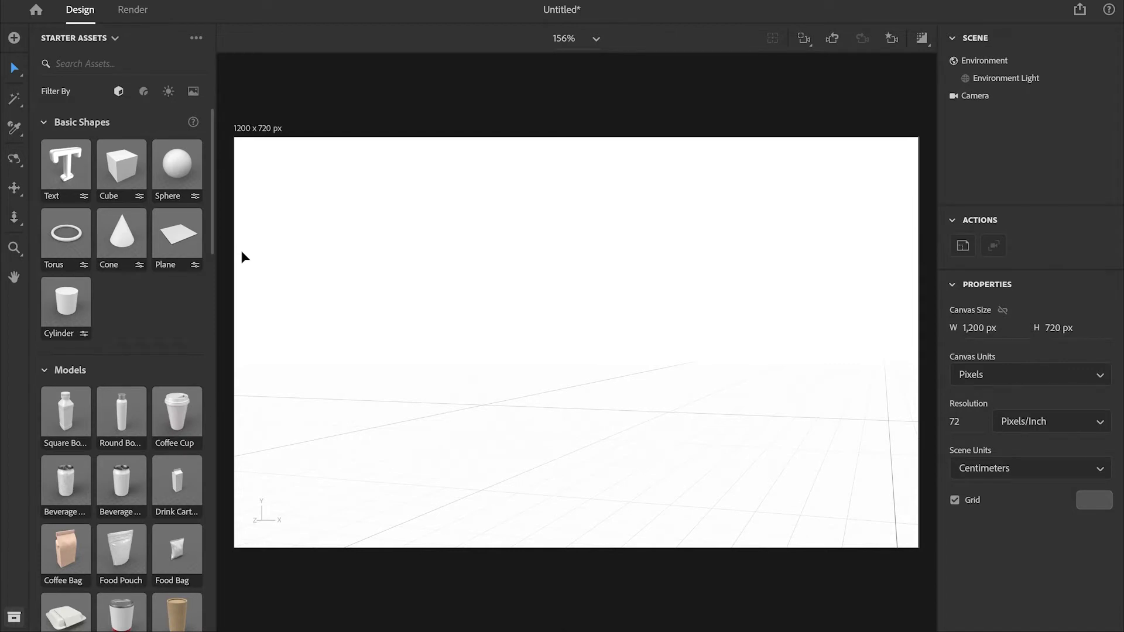
pyautogui.moveTo(197, 344)
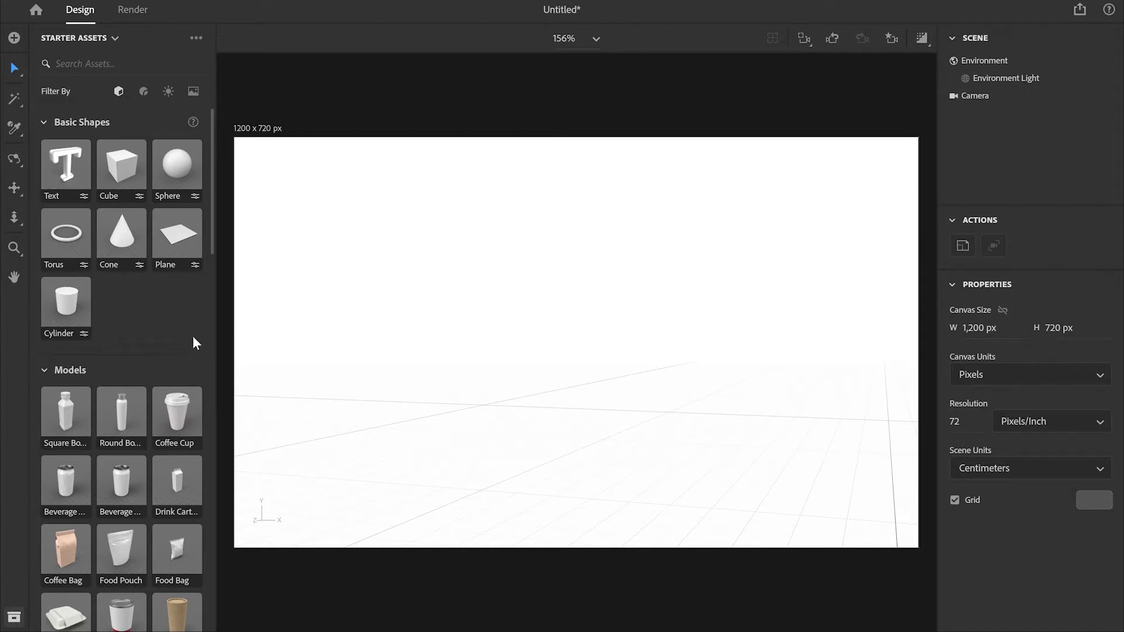
# Place the 16:10 Laptop model in the scene at scale 2.7, shifted right of centre
pyautogui.scroll(-3)
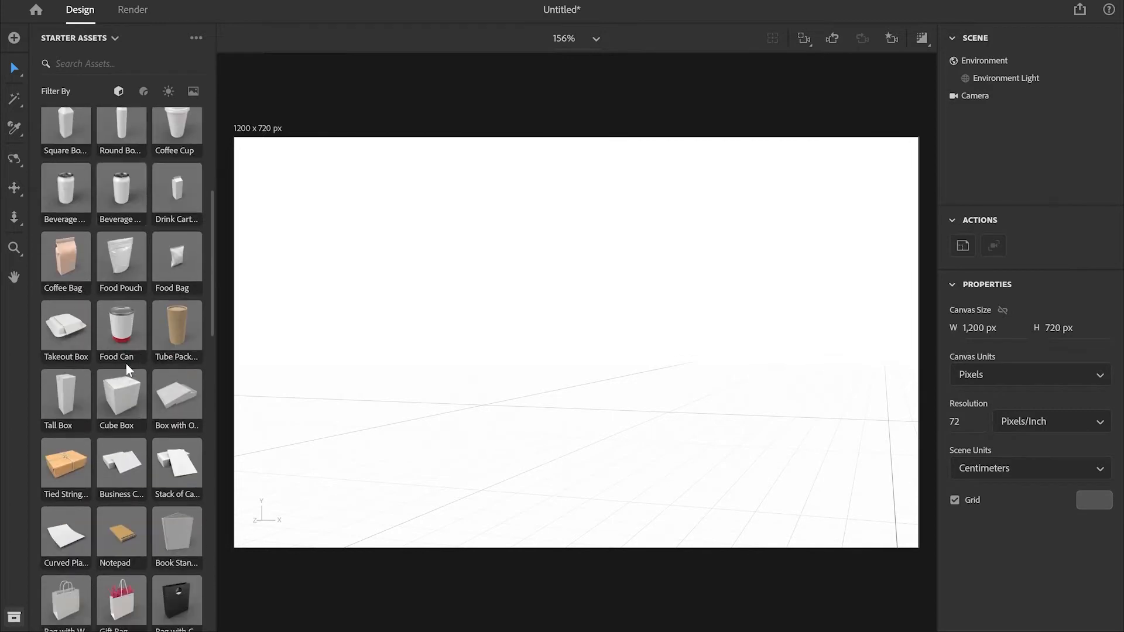
pyautogui.scroll(-3)
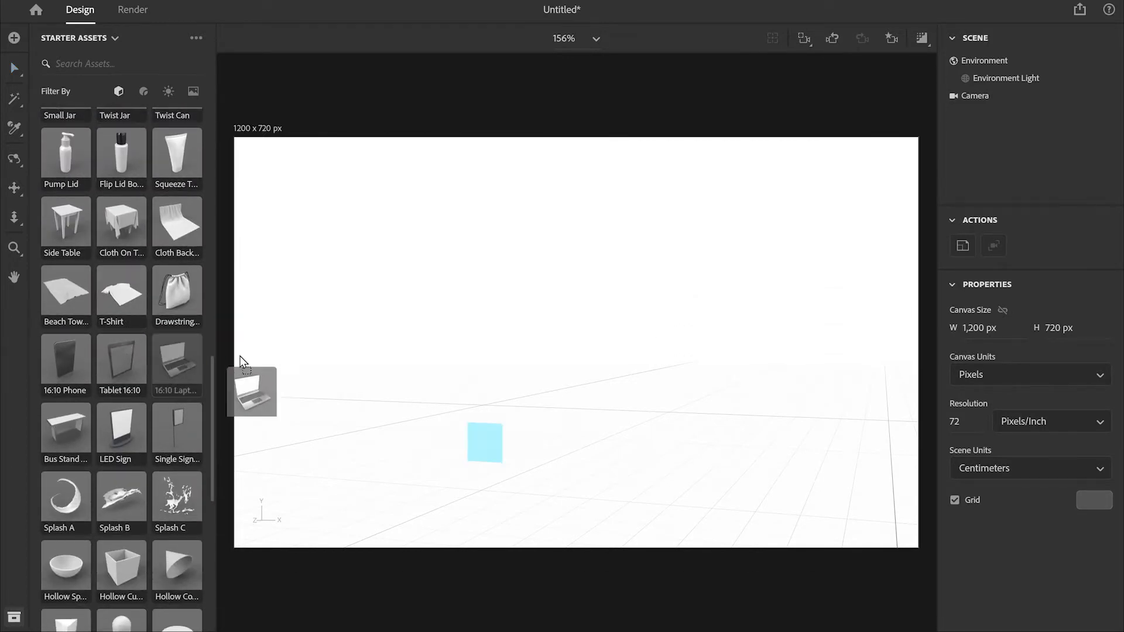
pyautogui.moveTo(251, 391); pyautogui.dragTo(540, 456)
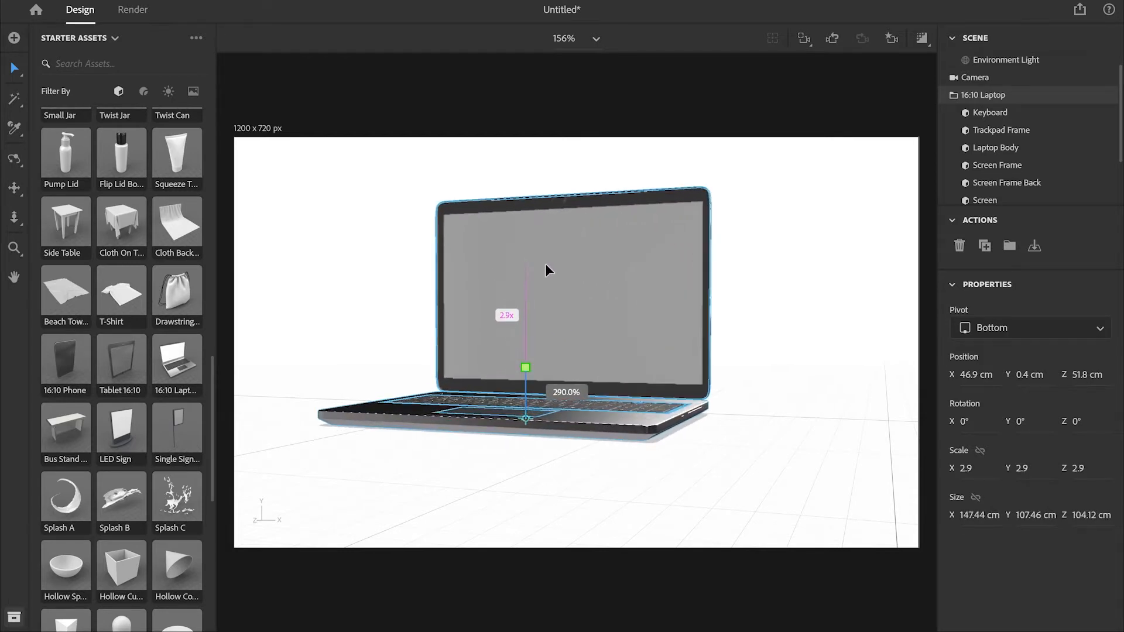
pyautogui.moveTo(525, 367); pyautogui.dragTo(494, 426)
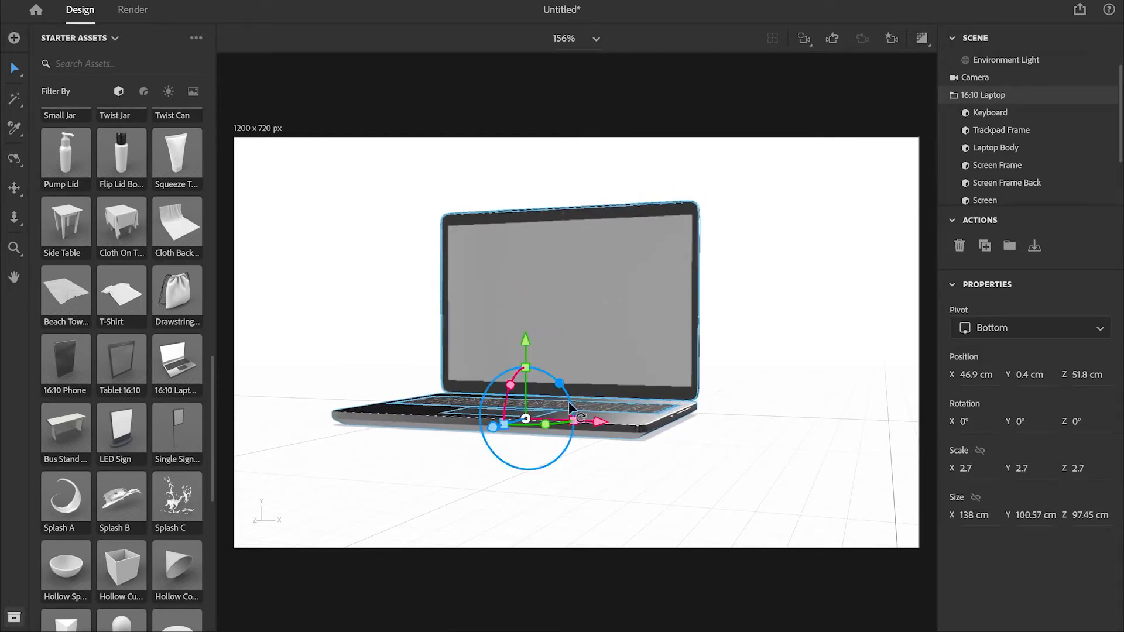
pyautogui.moveTo(580, 421); pyautogui.dragTo(652, 430)
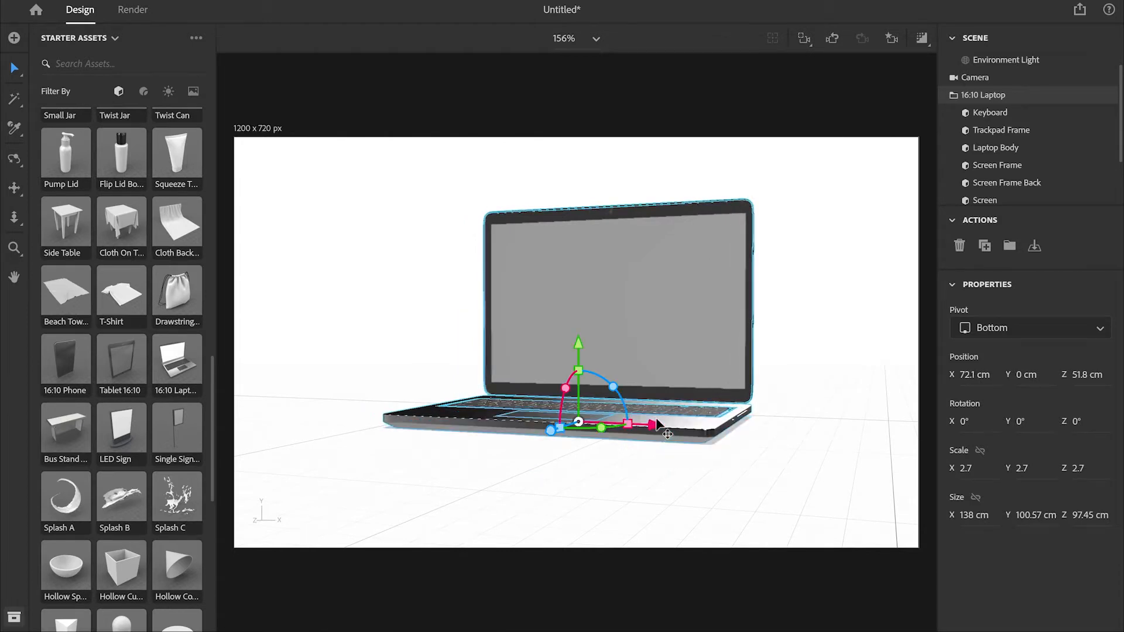
pyautogui.click(982, 59)
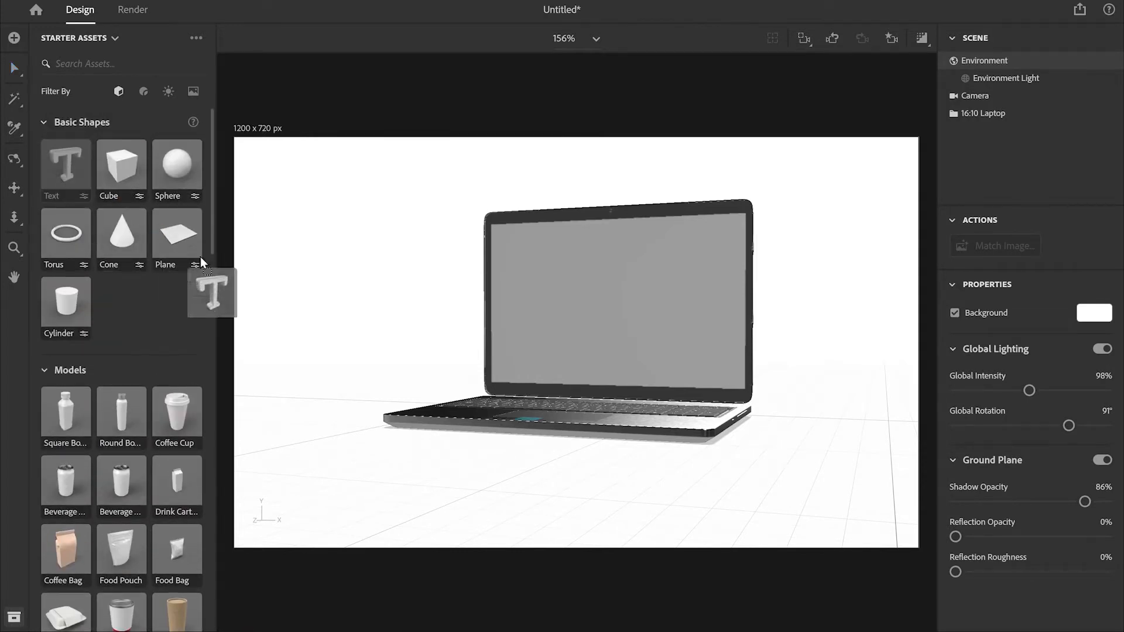
# Add a 3D Text shape and start typing 'INSPIRON 16 +' into its Text field
pyautogui.moveTo(212, 293); pyautogui.dragTo(337, 480)
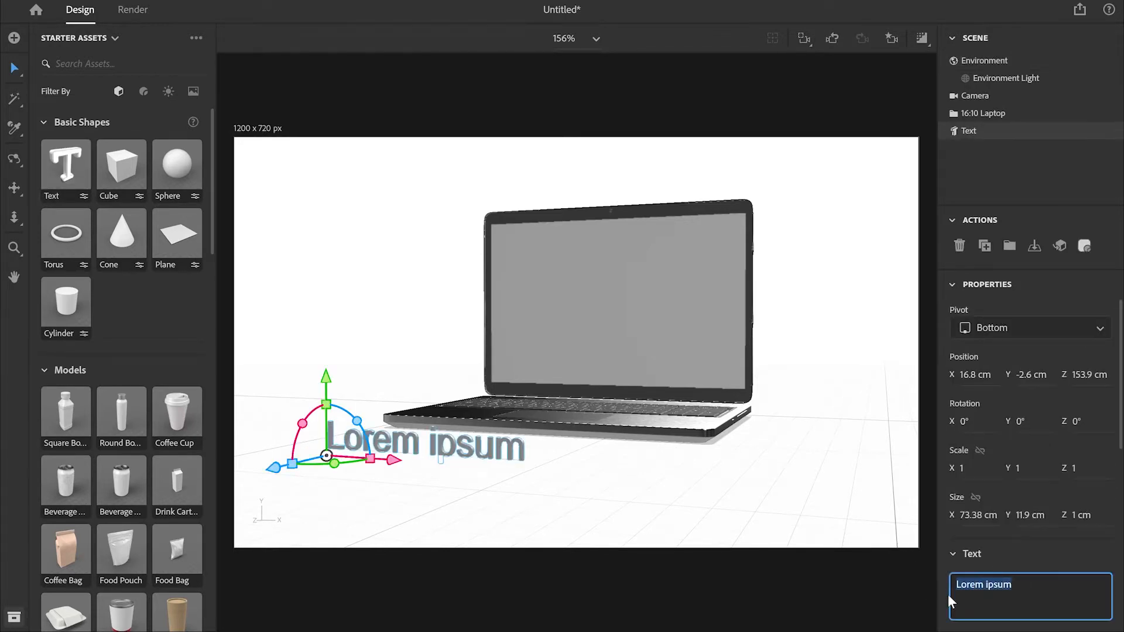
pyautogui.write('INSPIRON 16 +')
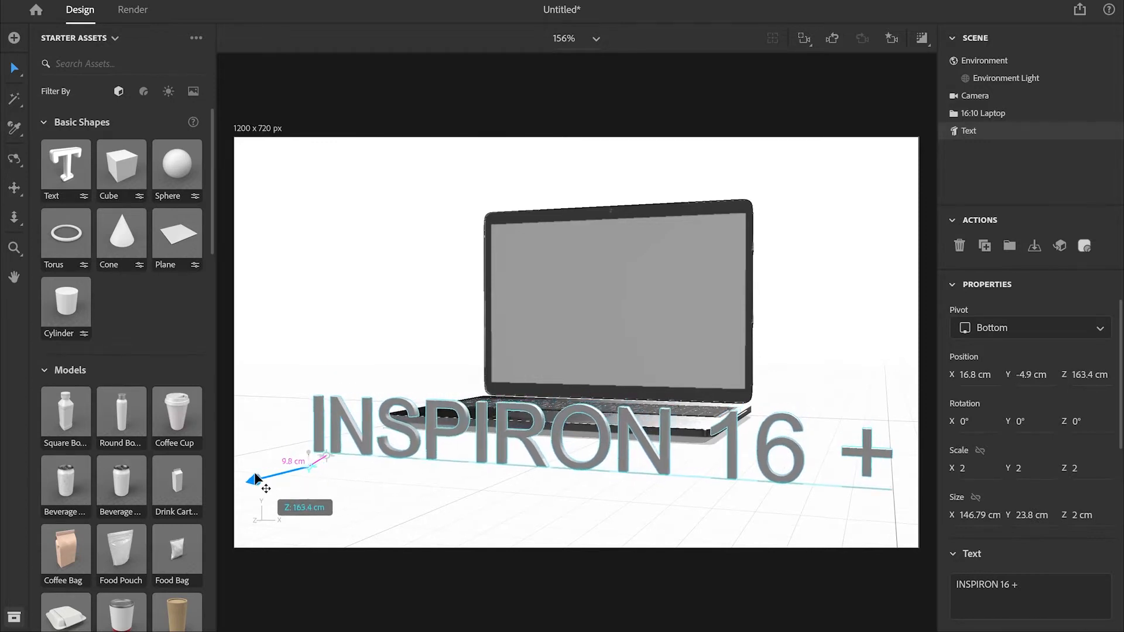
# Bring the INSPIRON 16 + text forward on Z and reduce it to scale 1.8
pyautogui.moveTo(256, 479); pyautogui.dragTo(220, 490)
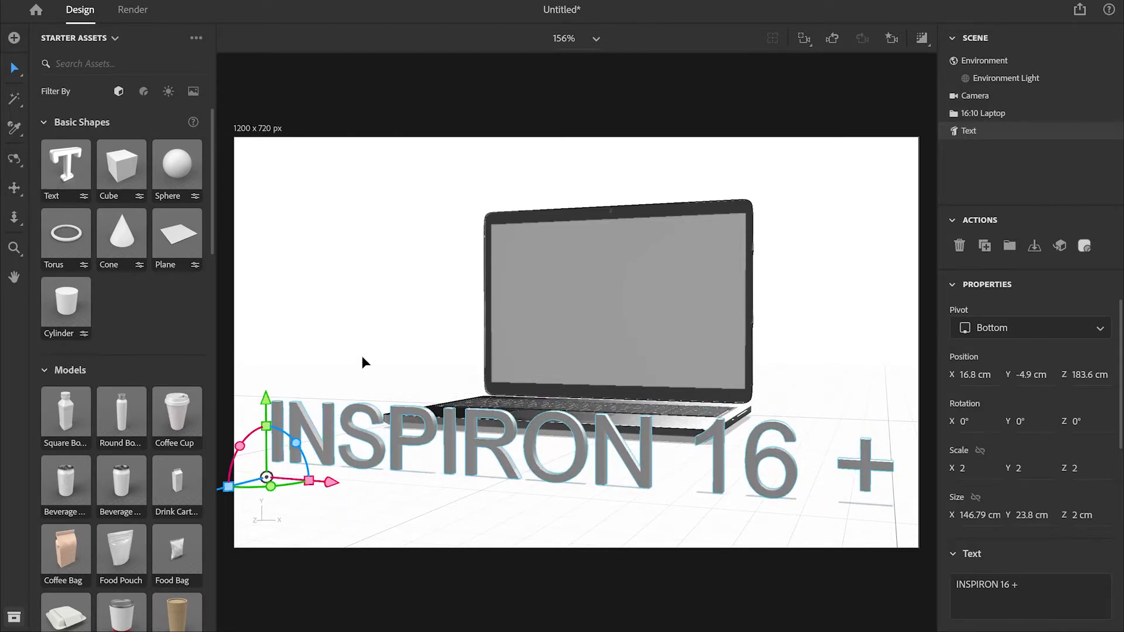
pyautogui.moveTo(266, 396); pyautogui.dragTo(267, 429)
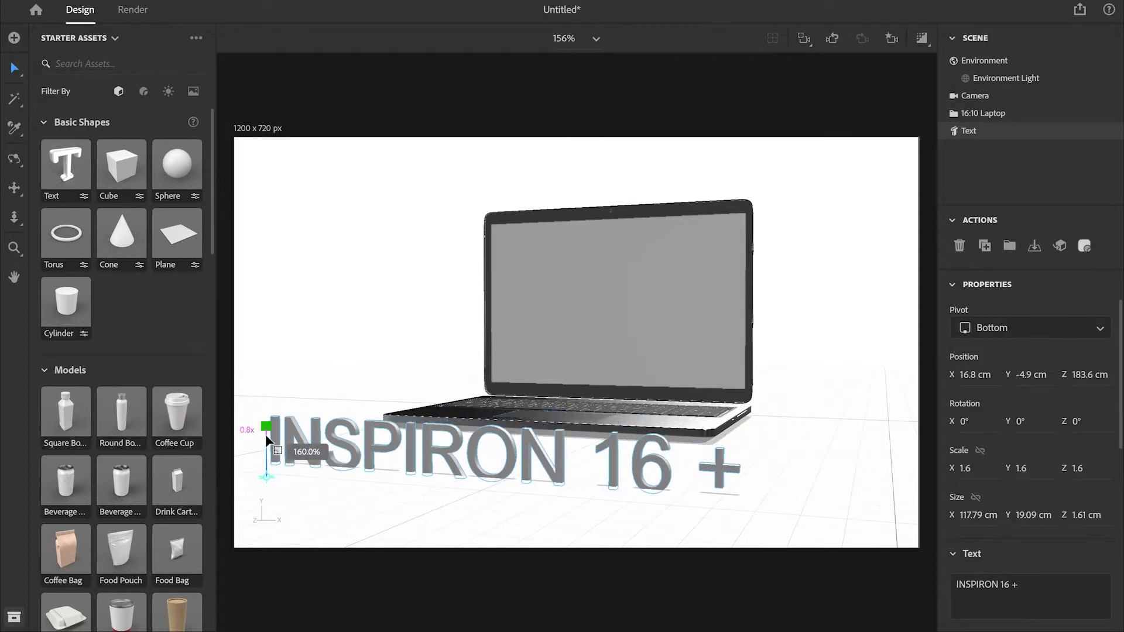
pyautogui.moveTo(266, 429); pyautogui.dragTo(266, 423)
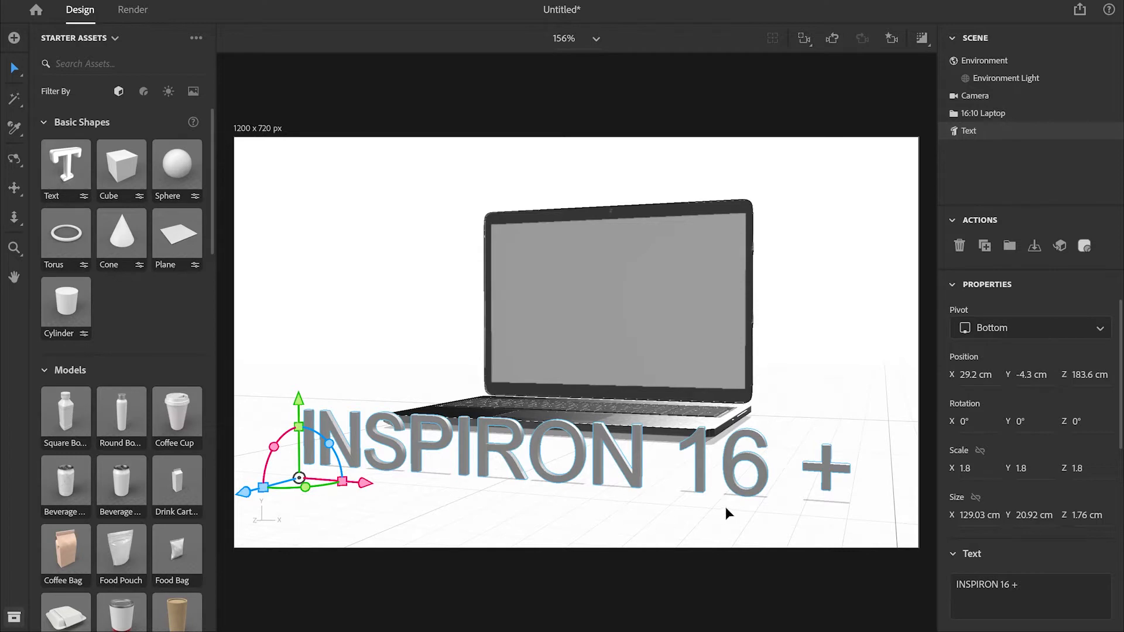
pyautogui.moveTo(534, 490)
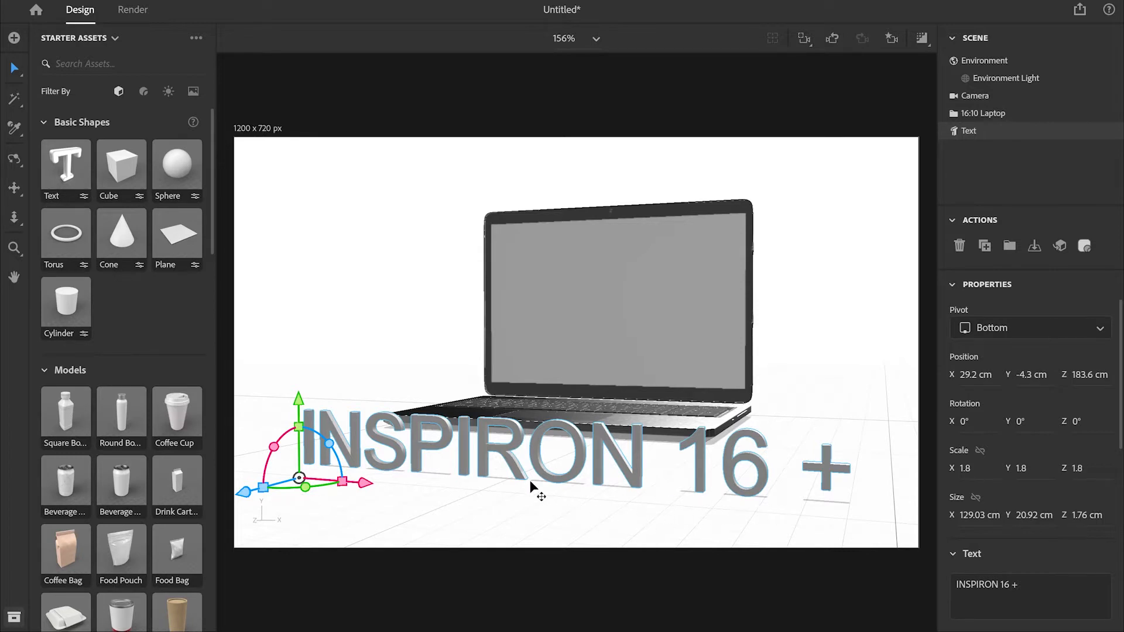
# Push the laptop further back and slightly right behind the text
pyautogui.click(985, 60)
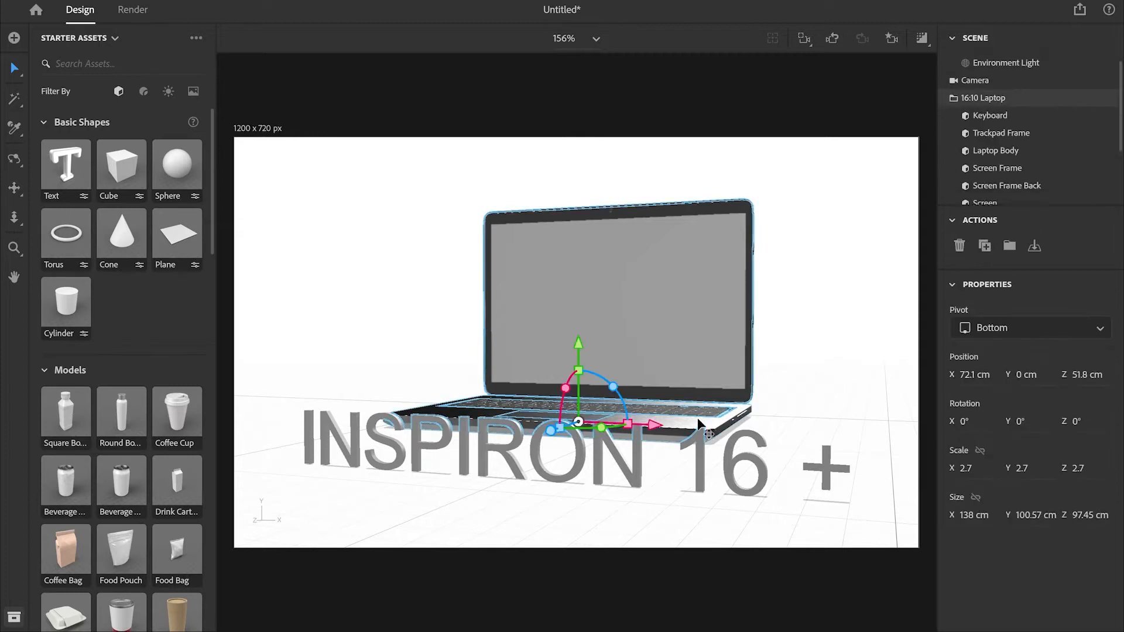
pyautogui.moveTo(621, 398); pyautogui.dragTo(567, 428)
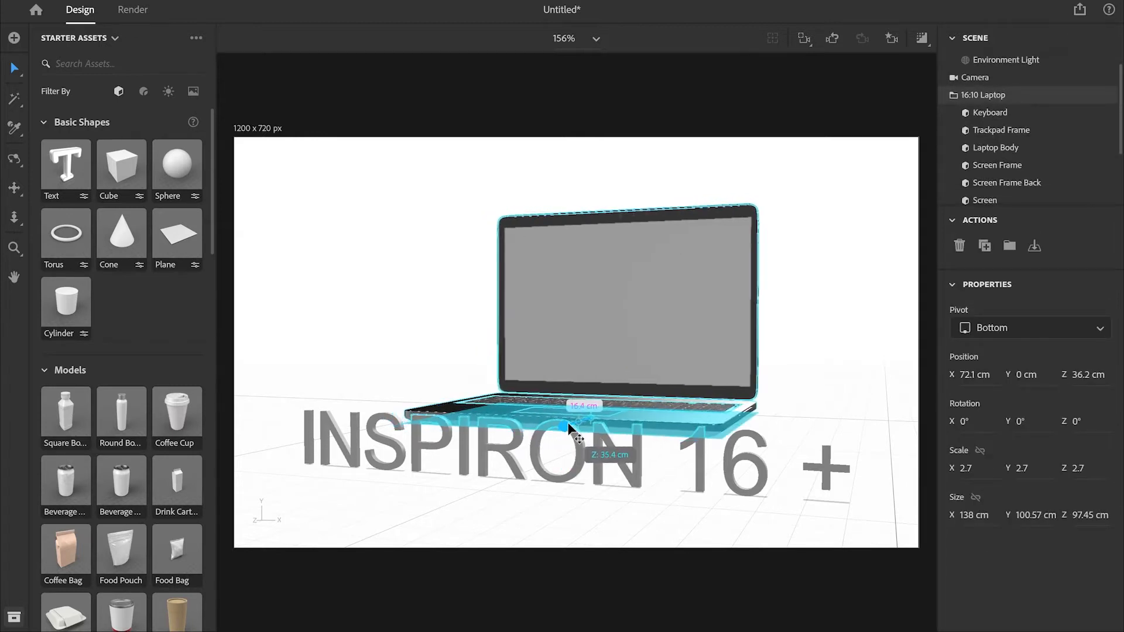
pyautogui.moveTo(563, 427); pyautogui.dragTo(593, 401)
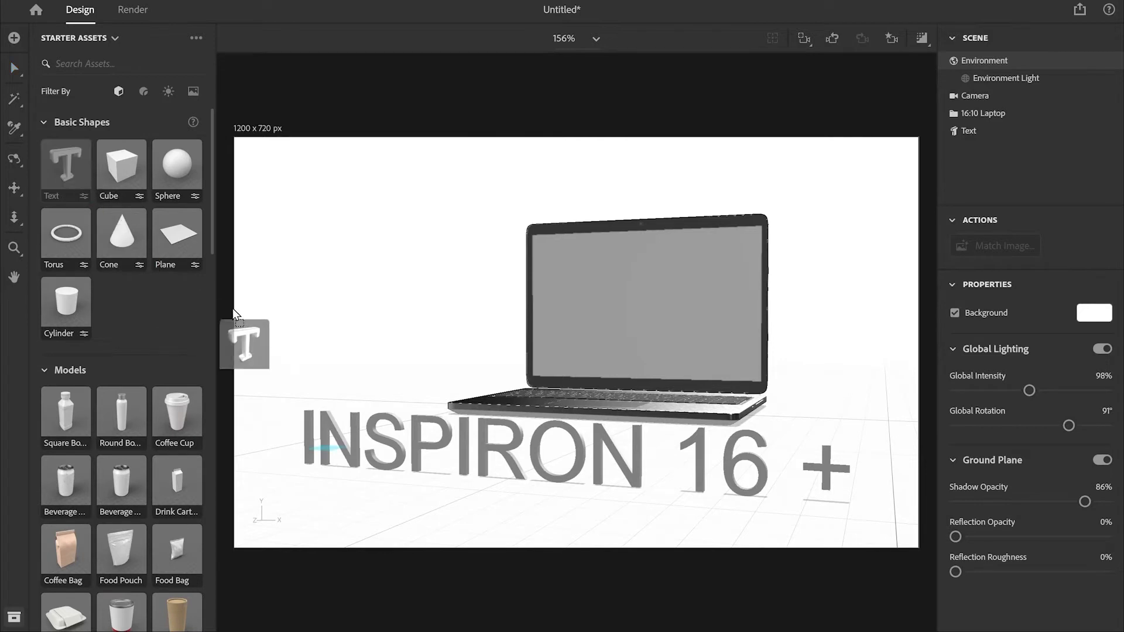
# Add a second Text shape reading '3', scaled to 6 and rotated 41° on Y
pyautogui.moveTo(243, 343); pyautogui.dragTo(325, 340)
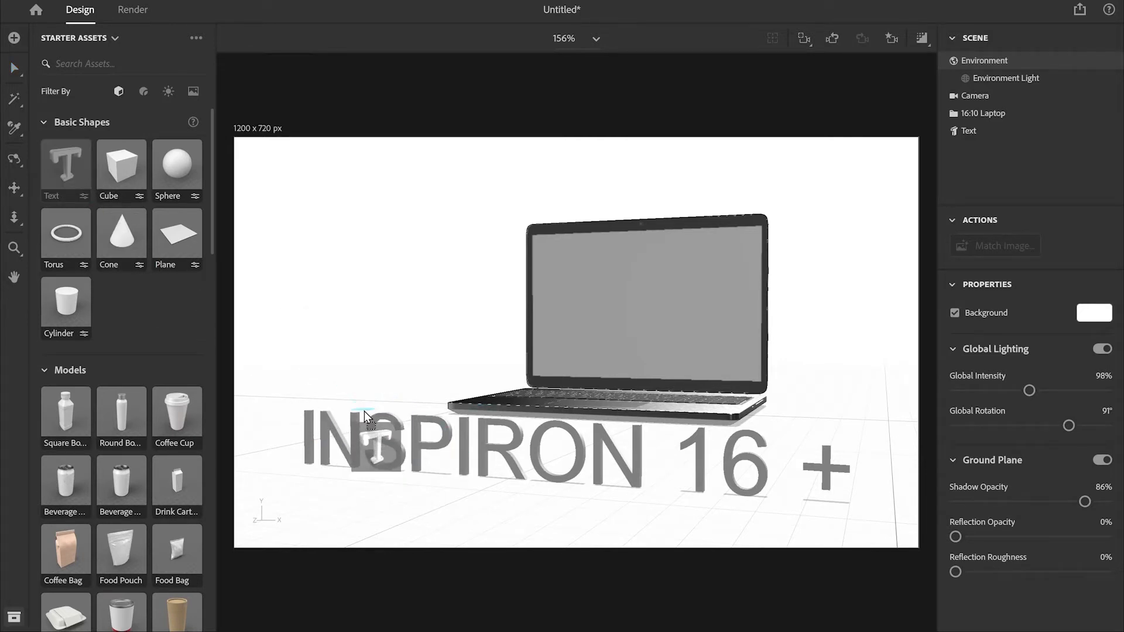
pyautogui.click(66, 164)
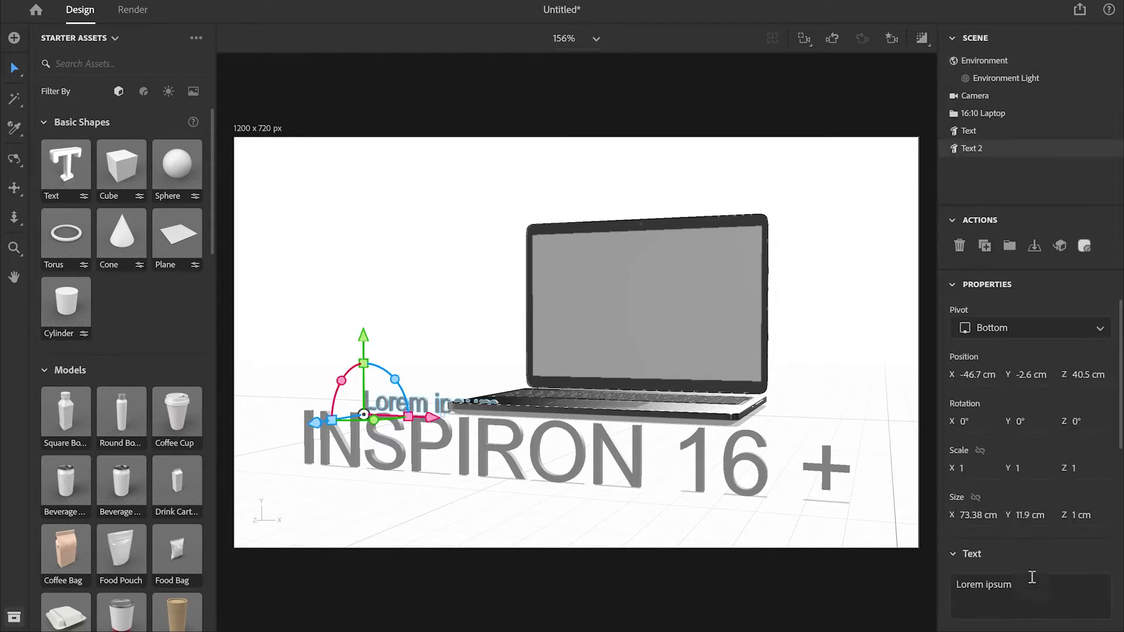
pyautogui.click(1029, 584)
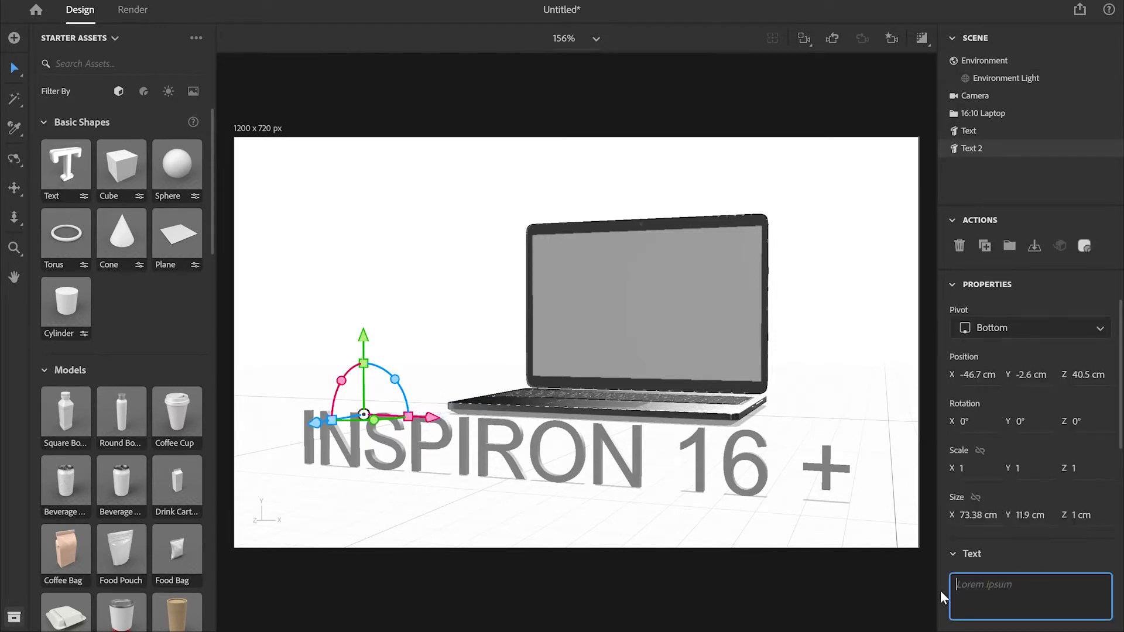
pyautogui.write('3')
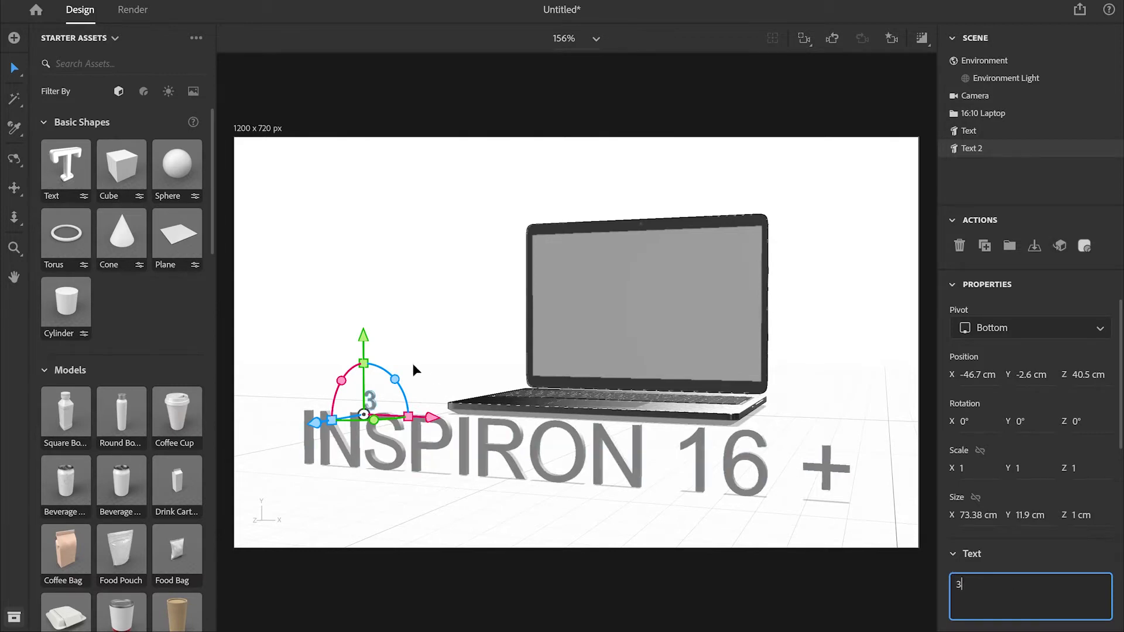
pyautogui.moveTo(363, 362); pyautogui.dragTo(363, 247)
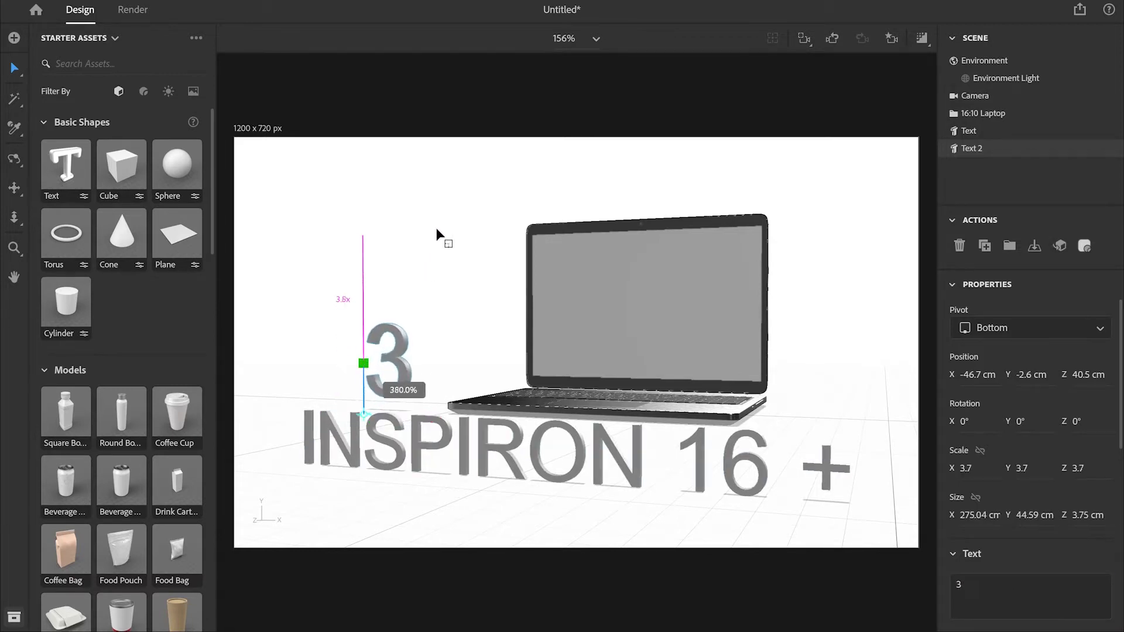
pyautogui.moveTo(363, 363); pyautogui.dragTo(363, 337)
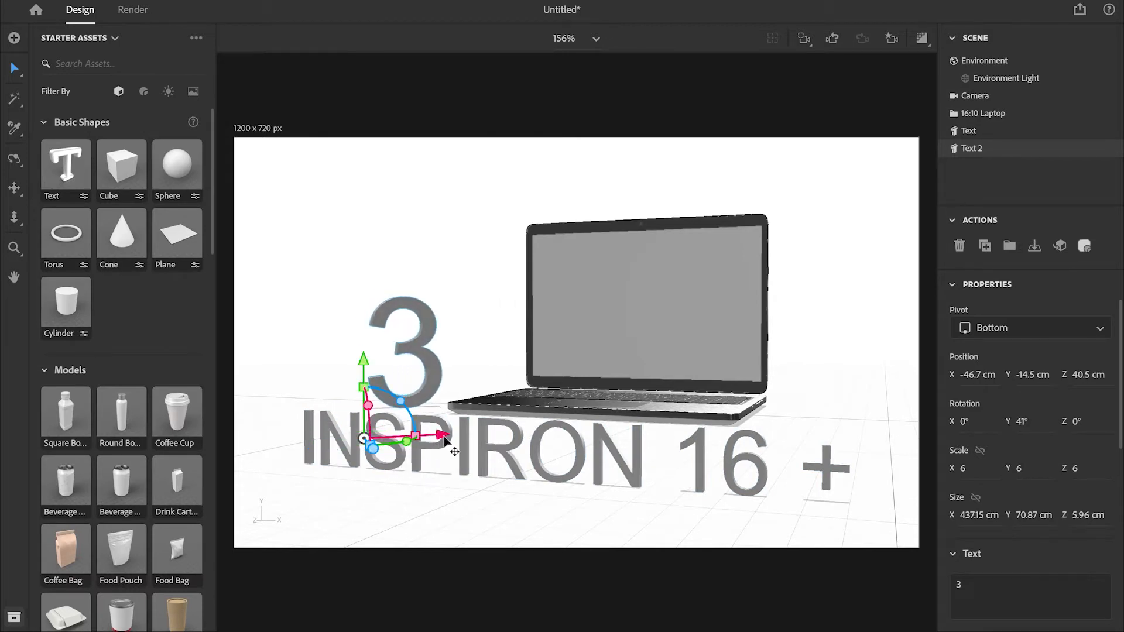
# Move the numeral 3 left and back behind the left end of the INSPIRON text
pyautogui.moveTo(443, 436); pyautogui.dragTo(389, 439)
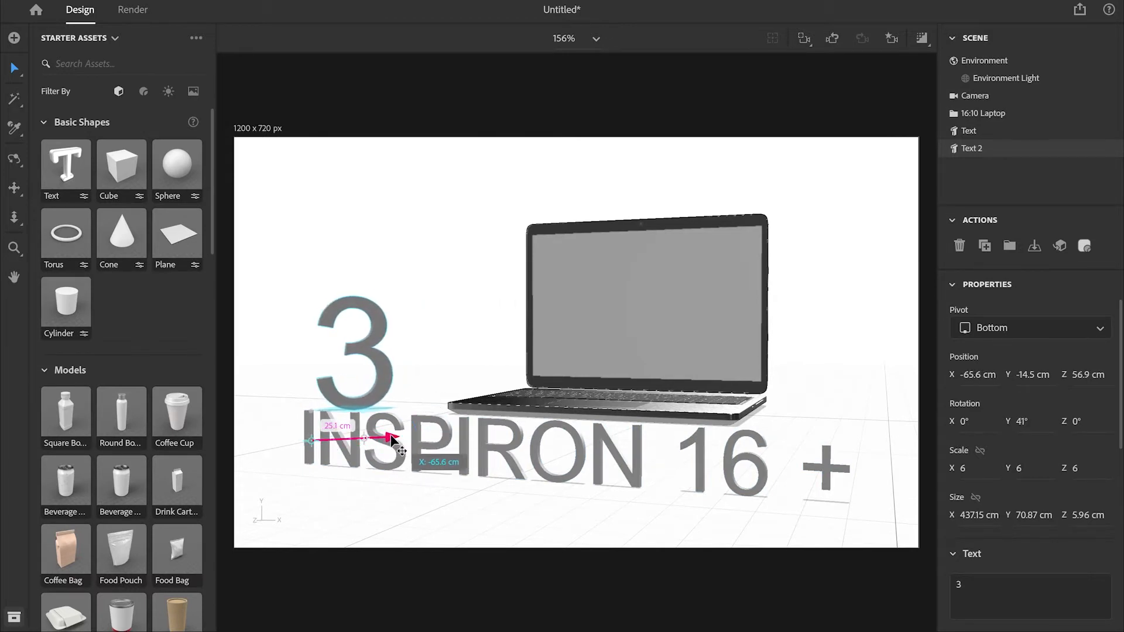
pyautogui.moveTo(391, 439); pyautogui.dragTo(378, 439)
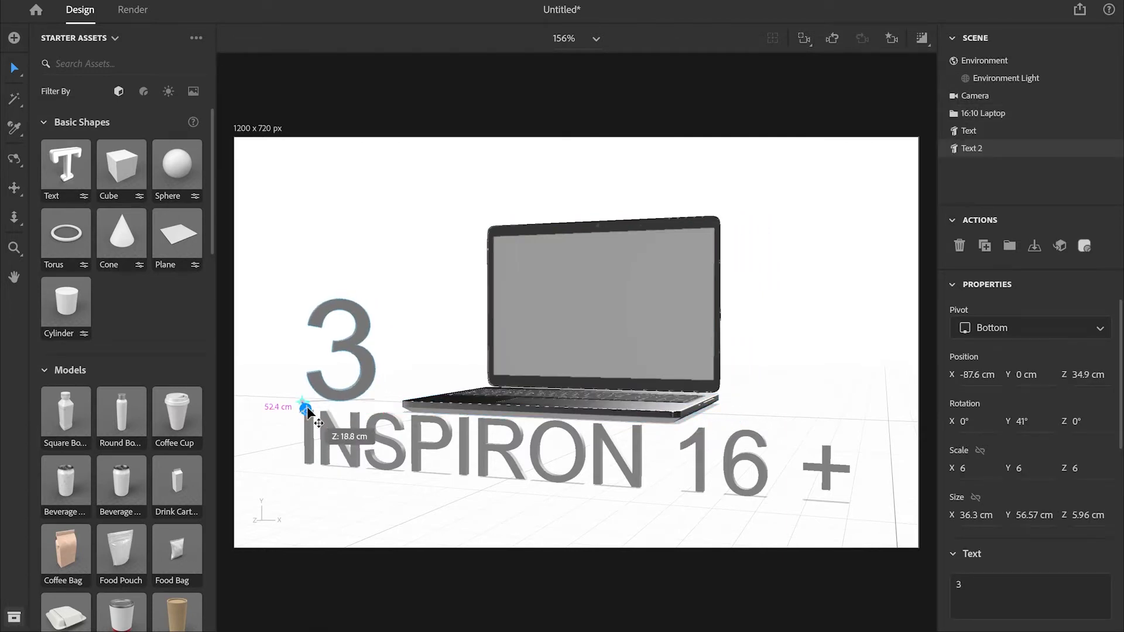
pyautogui.moveTo(304, 406); pyautogui.dragTo(305, 408)
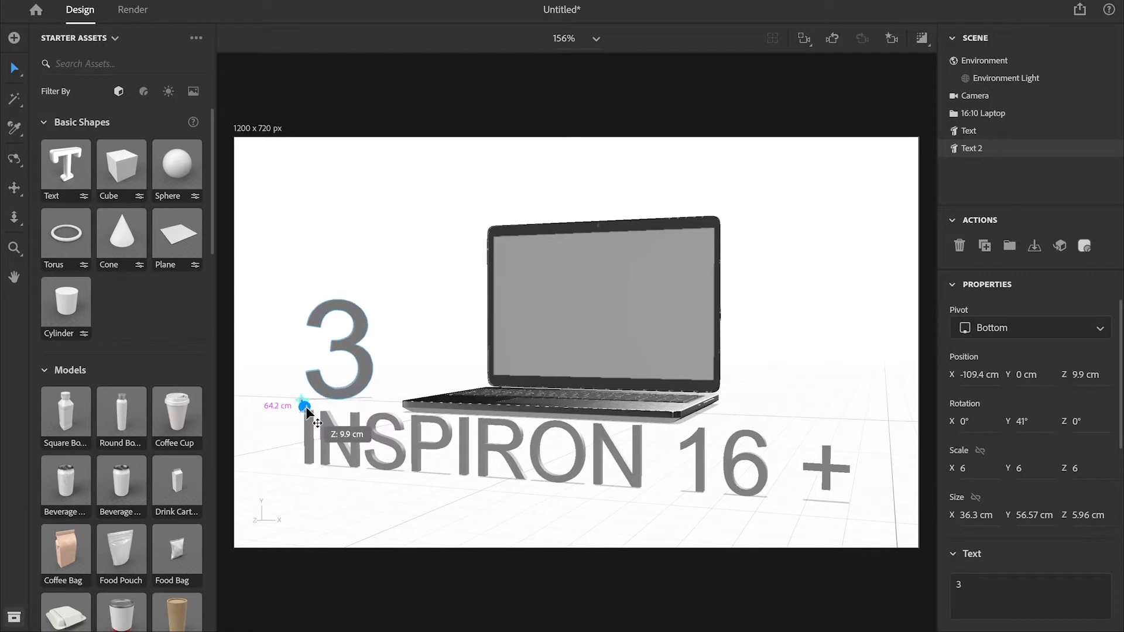
pyautogui.moveTo(304, 401); pyautogui.dragTo(300, 328)
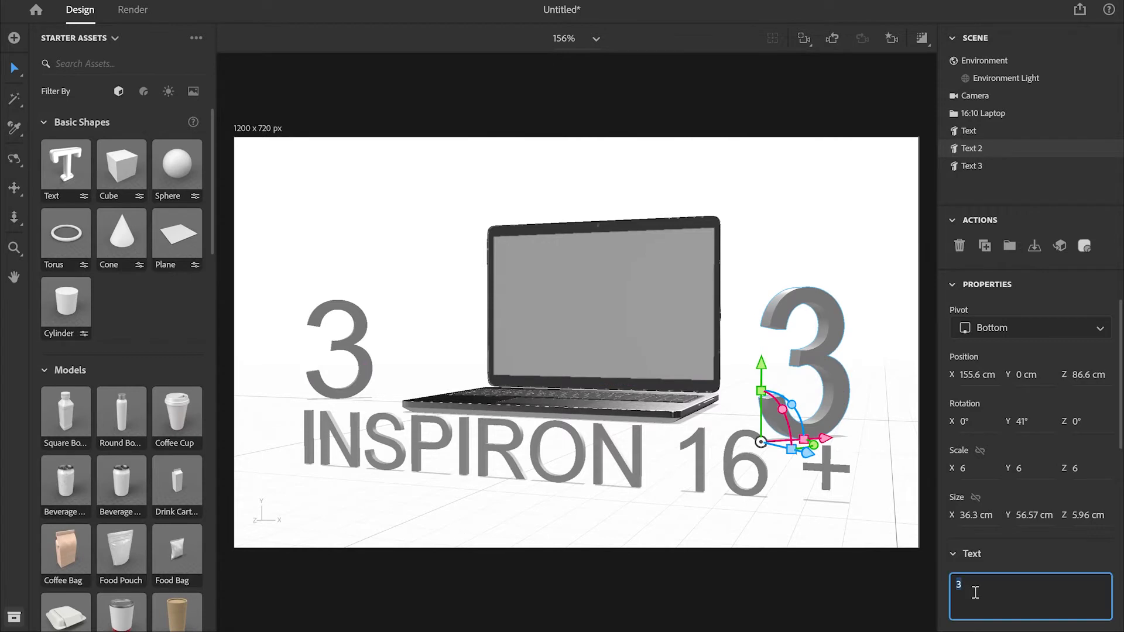
# Make Text 2 read 'D' and set it on the floor just right of the laptop behind the +
pyautogui.write('D')
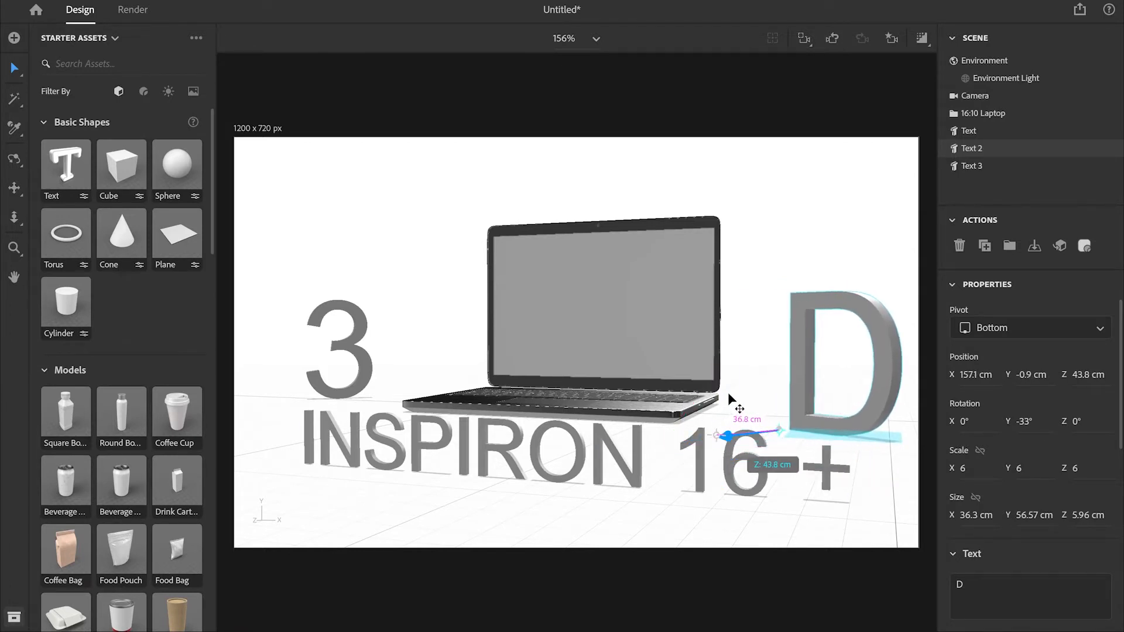
pyautogui.moveTo(731, 416); pyautogui.dragTo(824, 429)
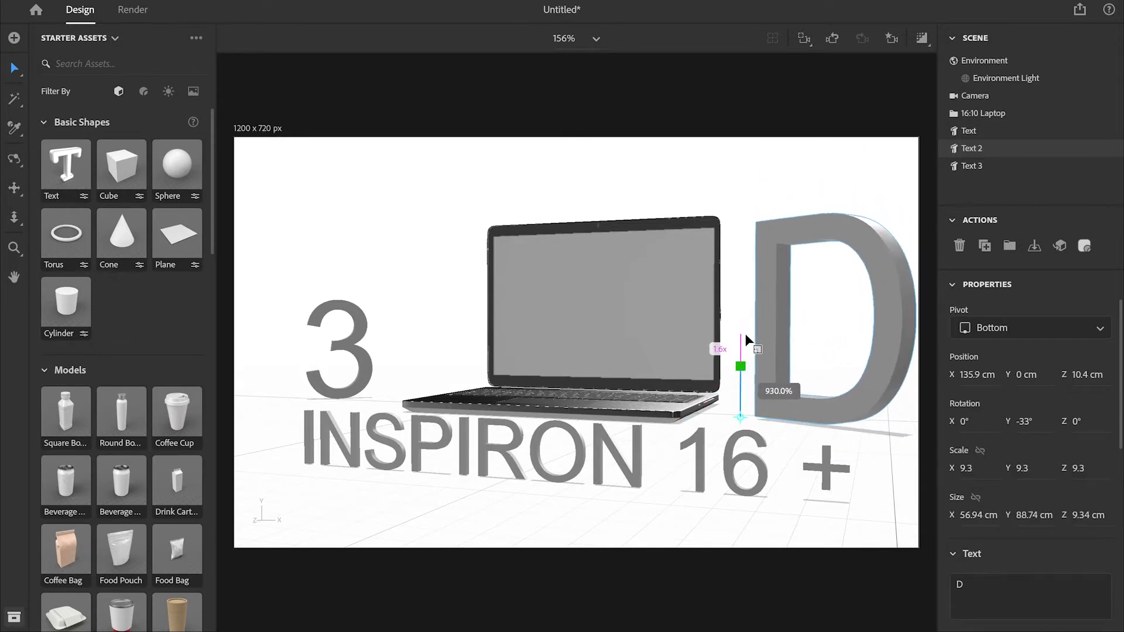
pyautogui.moveTo(740, 365); pyautogui.dragTo(787, 425)
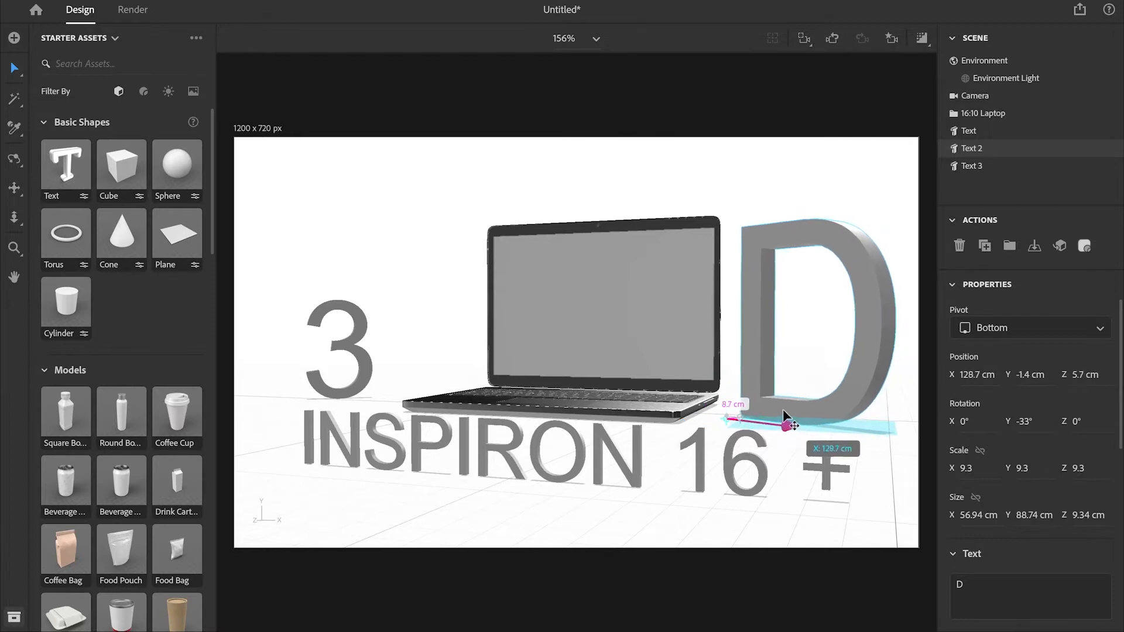
pyautogui.moveTo(788, 422); pyautogui.dragTo(784, 426)
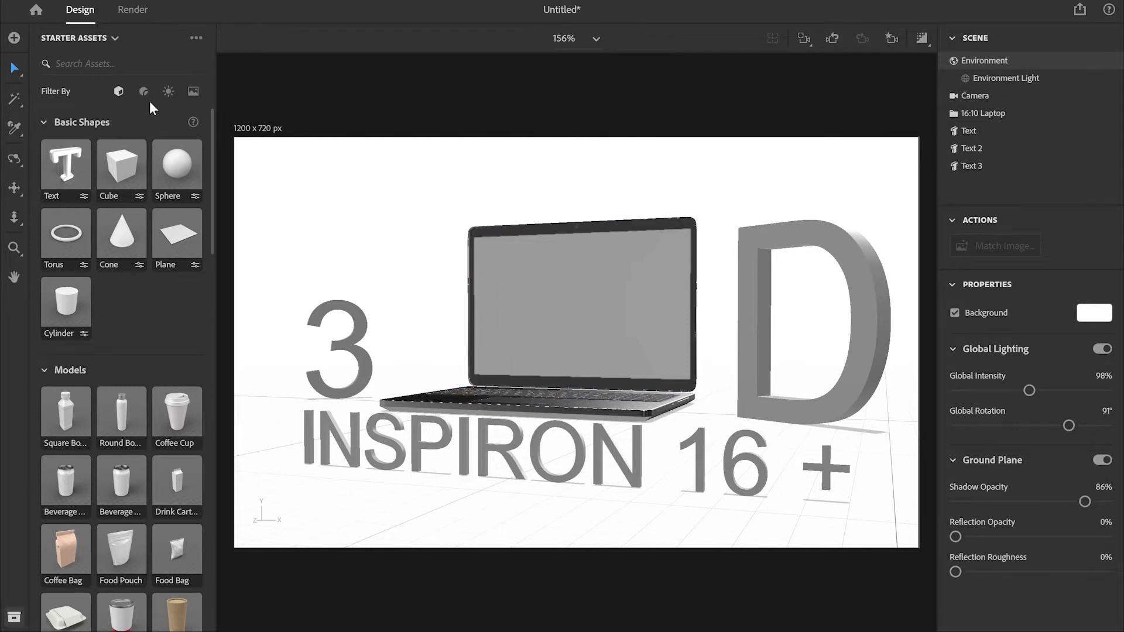
# Apply the Cracked starter material to the INSPIRON 16 + text
pyautogui.click(143, 91)
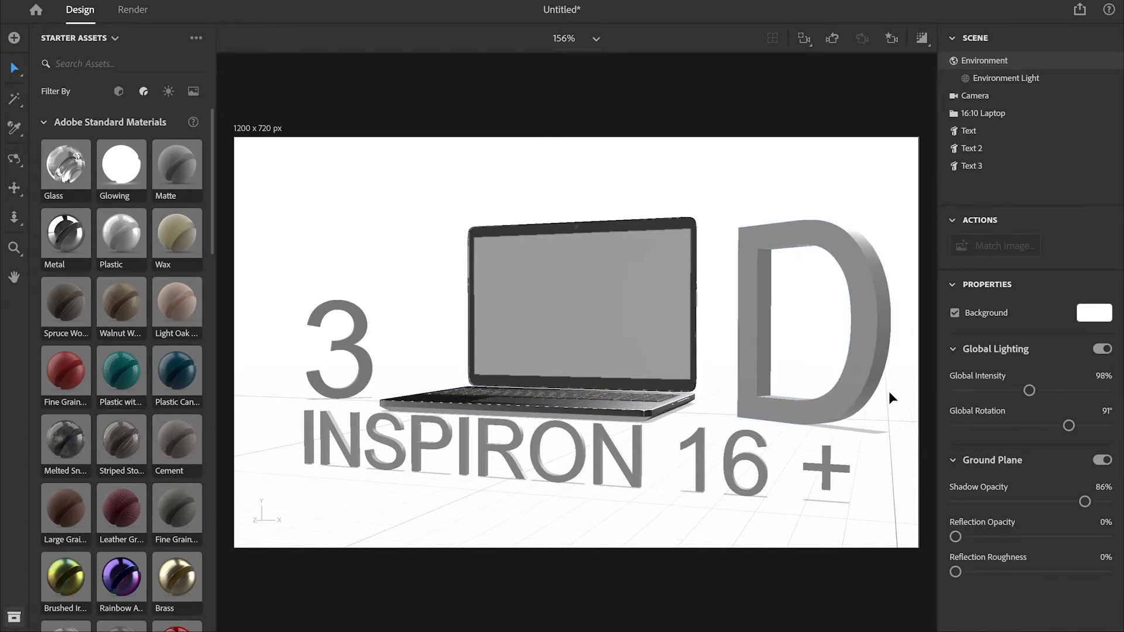
pyautogui.click(579, 308)
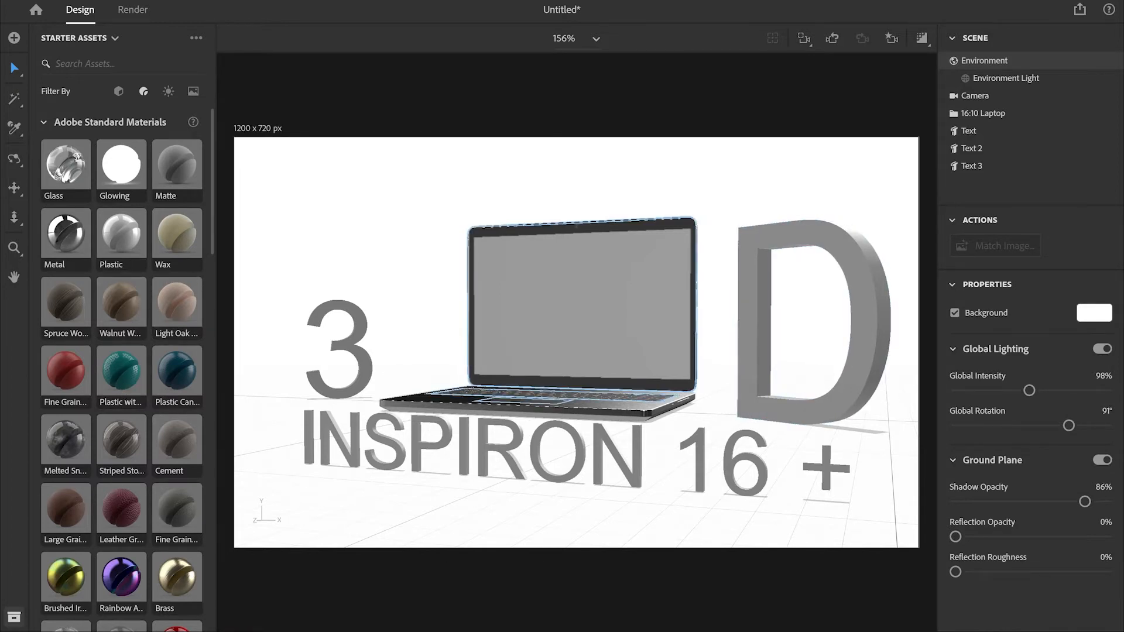
pyautogui.click(970, 130)
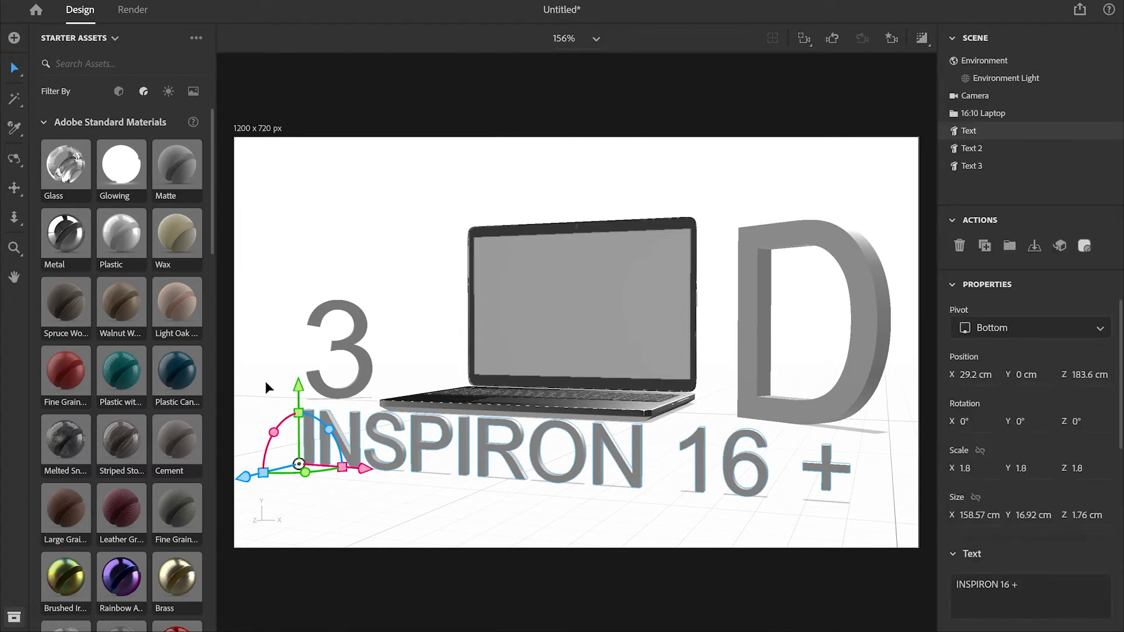
pyautogui.scroll(-3)
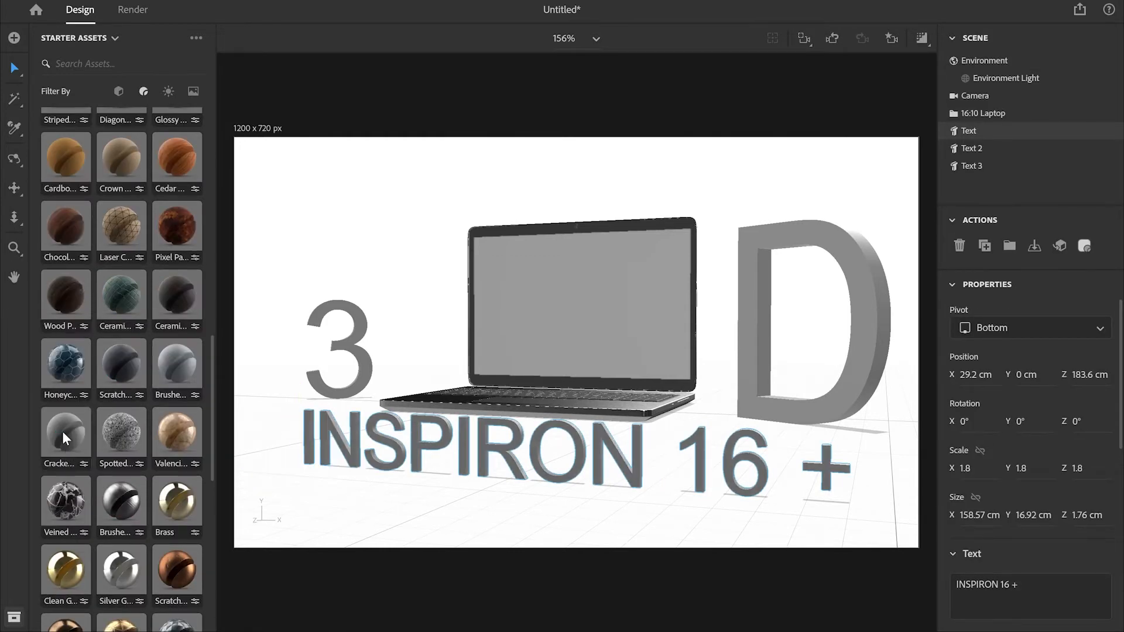
pyautogui.click(973, 130)
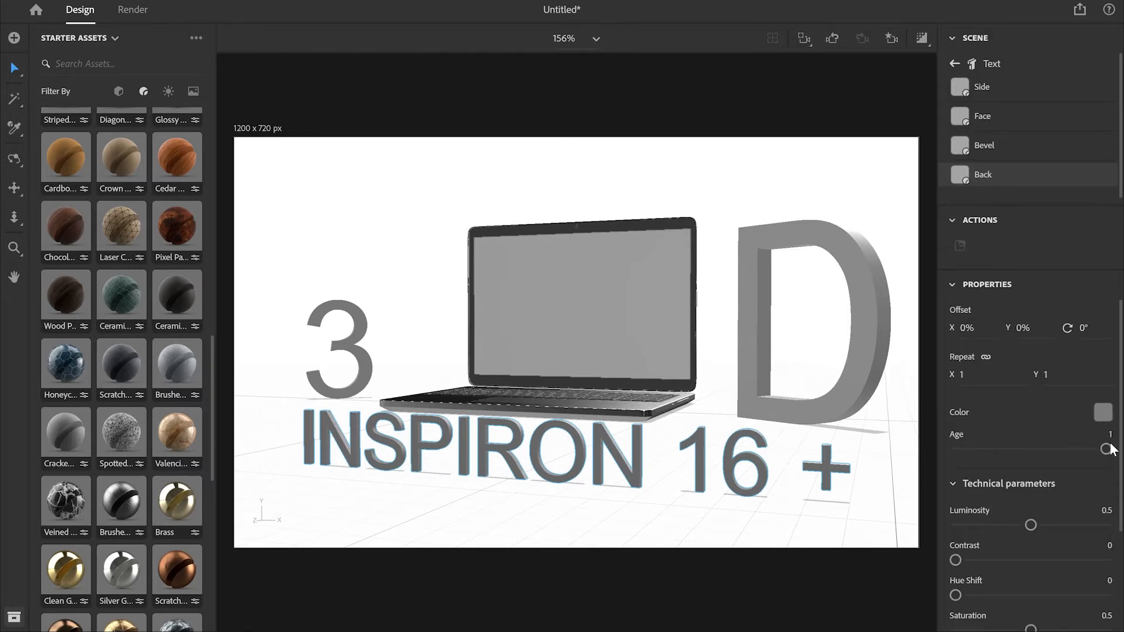
# Raise the material's Age to fully aged and inspect the cracks on the letters up close
pyautogui.moveTo(1107, 450); pyautogui.dragTo(1067, 449)
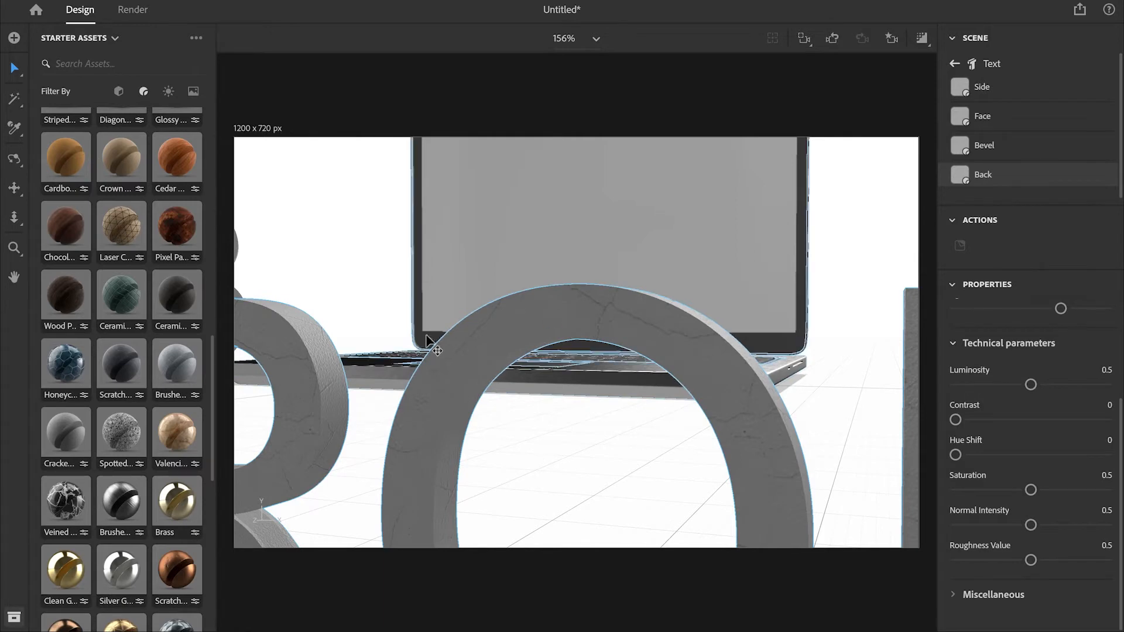
pyautogui.moveTo(433, 350); pyautogui.dragTo(649, 421)
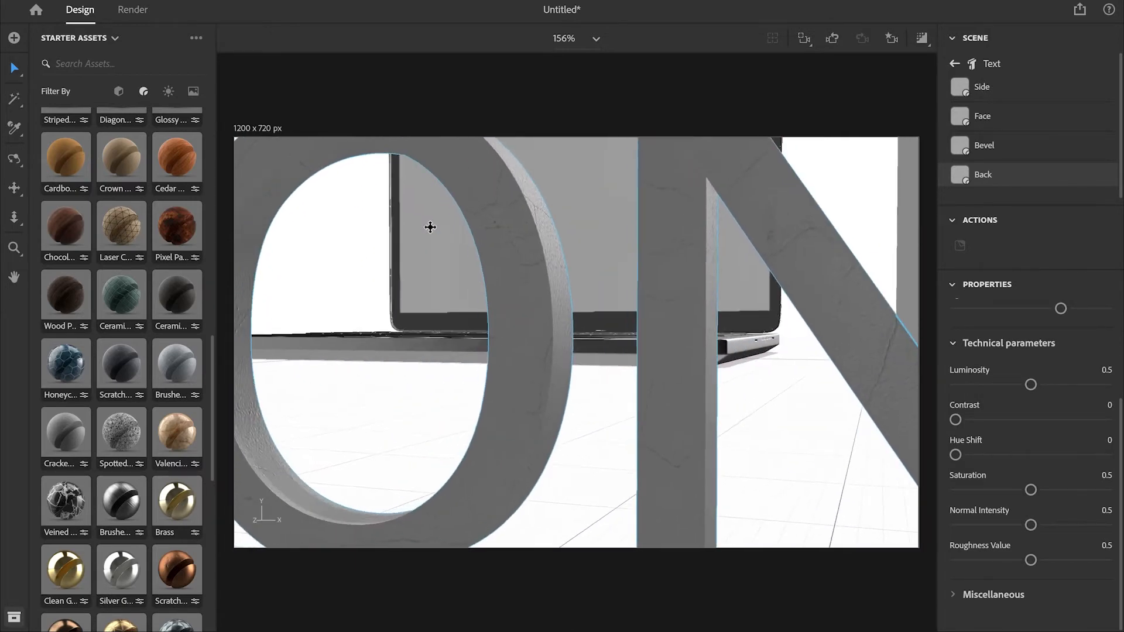
pyautogui.moveTo(429, 227); pyautogui.dragTo(808, 307)
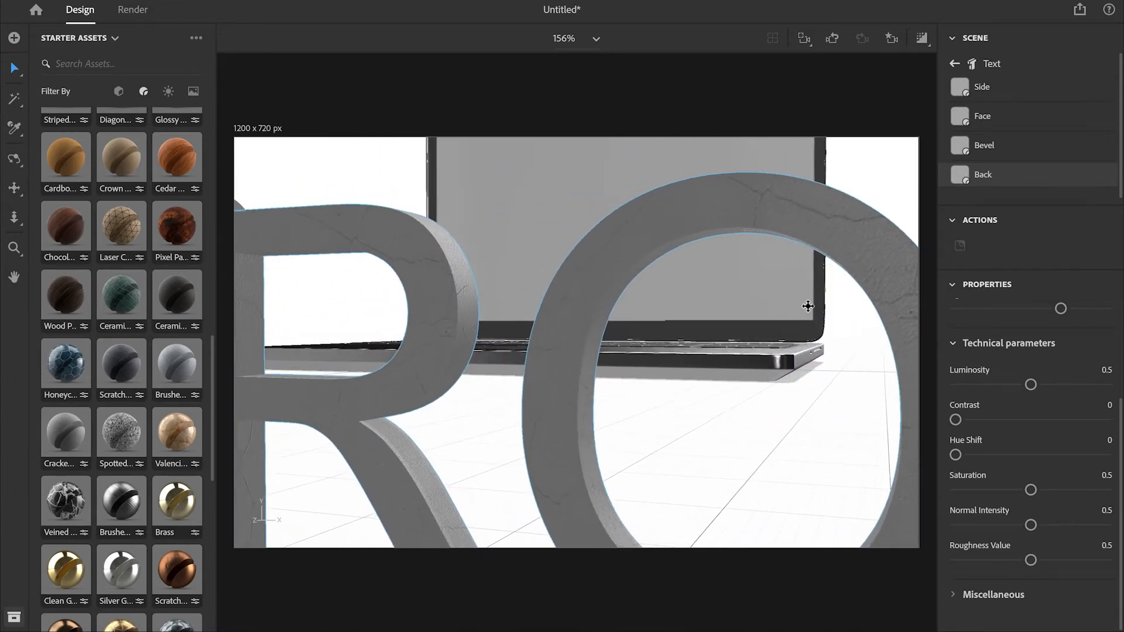
pyautogui.moveTo(808, 306); pyautogui.dragTo(749, 300)
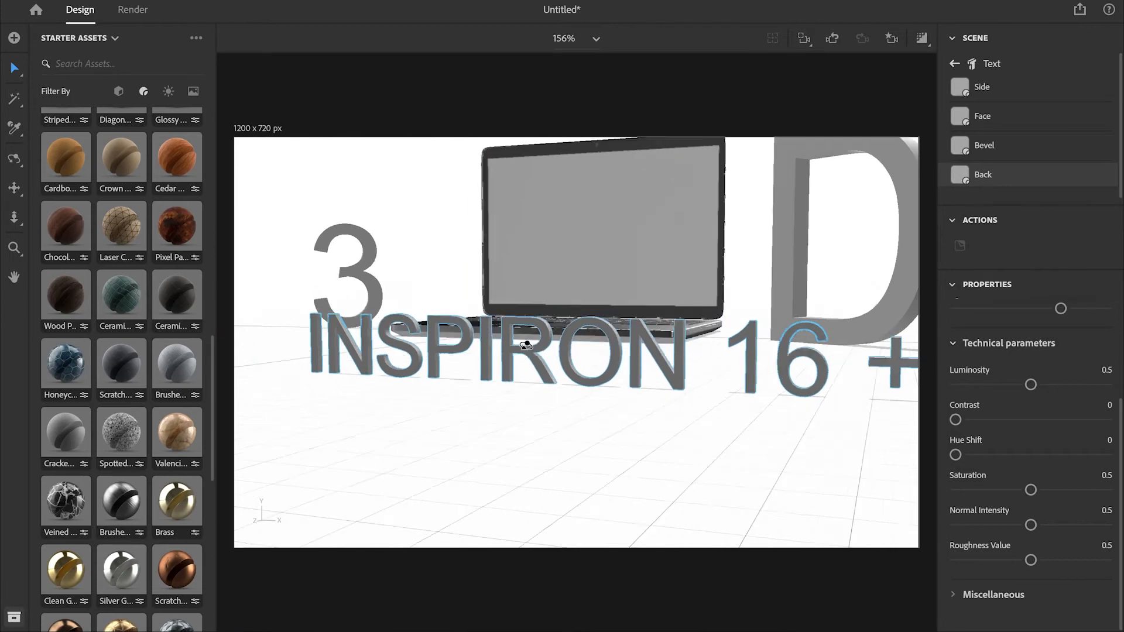
pyautogui.moveTo(523, 344); pyautogui.dragTo(534, 327)
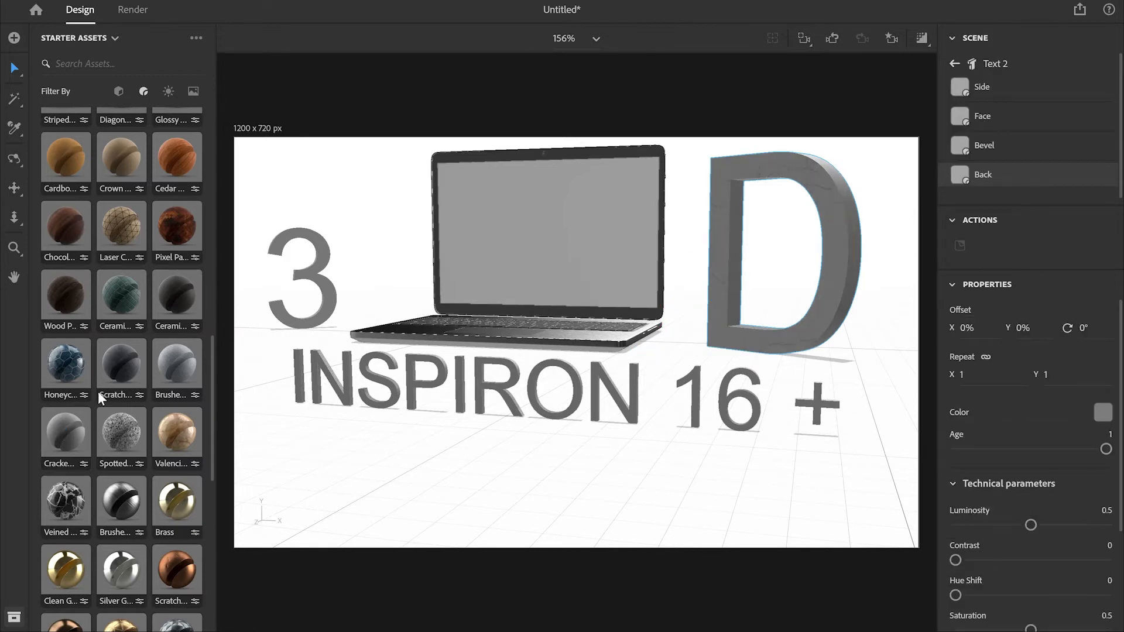
# Set the Environment background to the pink-to-blue Horizontal Gradient image
pyautogui.click(297, 280)
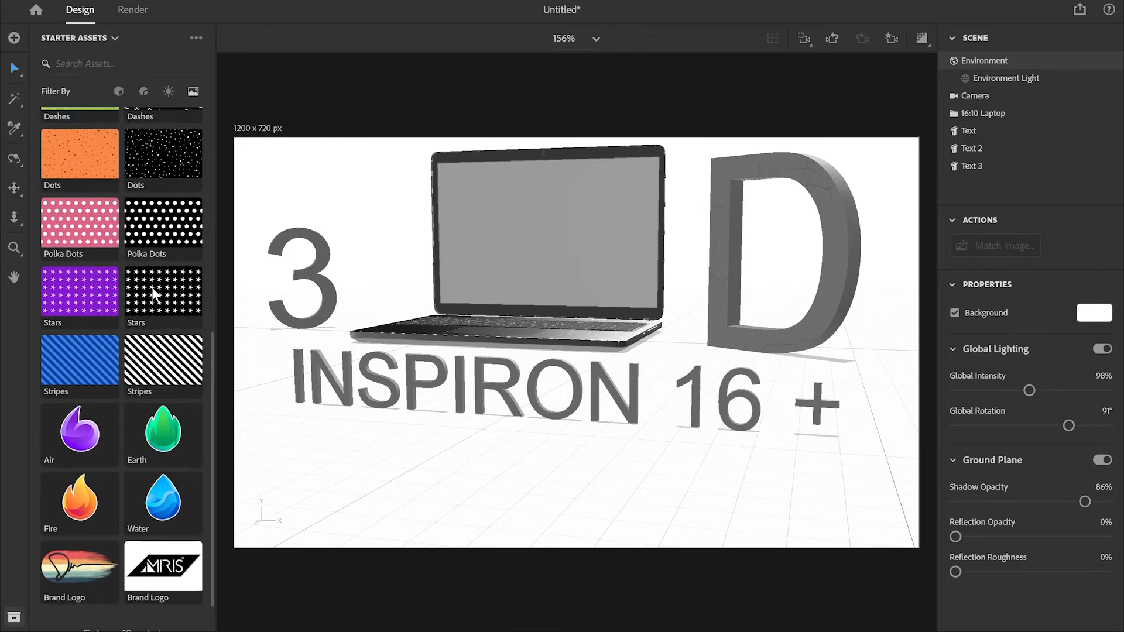
pyautogui.click(163, 300)
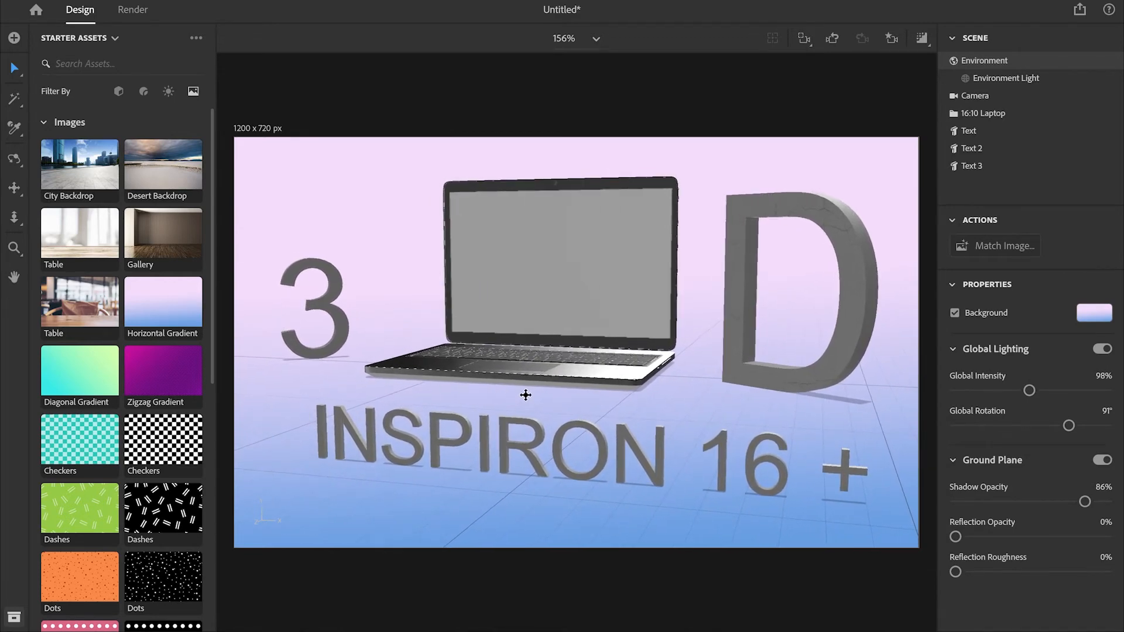
pyautogui.scroll(-3)
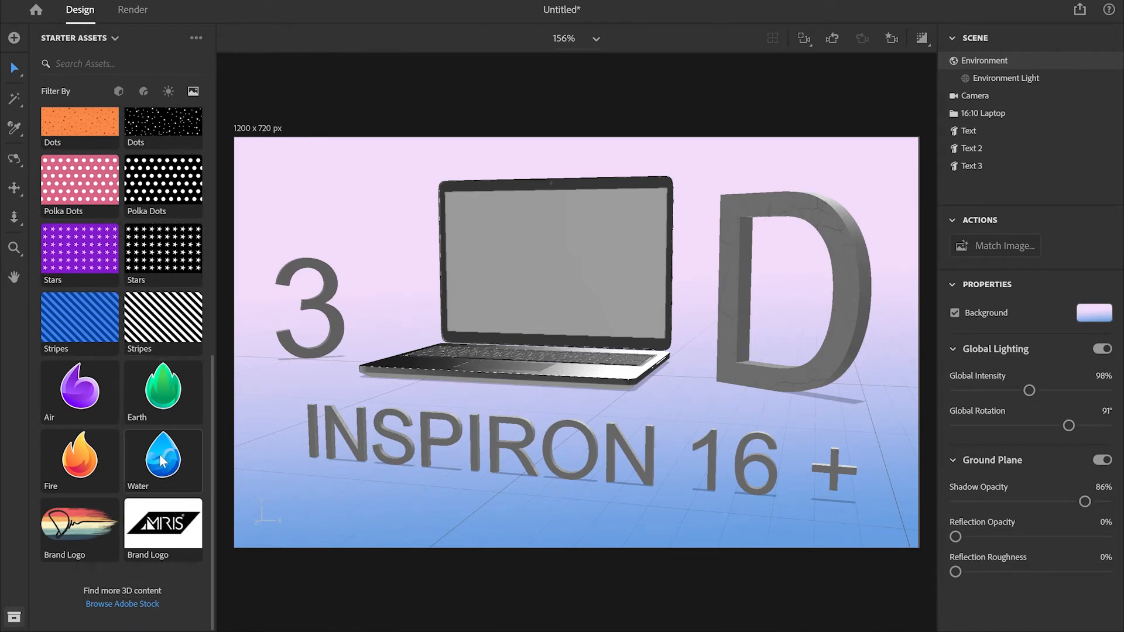
# Apply the Water graphic as a decal on the laptop screen, shrunk to about 18 percent
pyautogui.moveTo(163, 455); pyautogui.dragTo(519, 297)
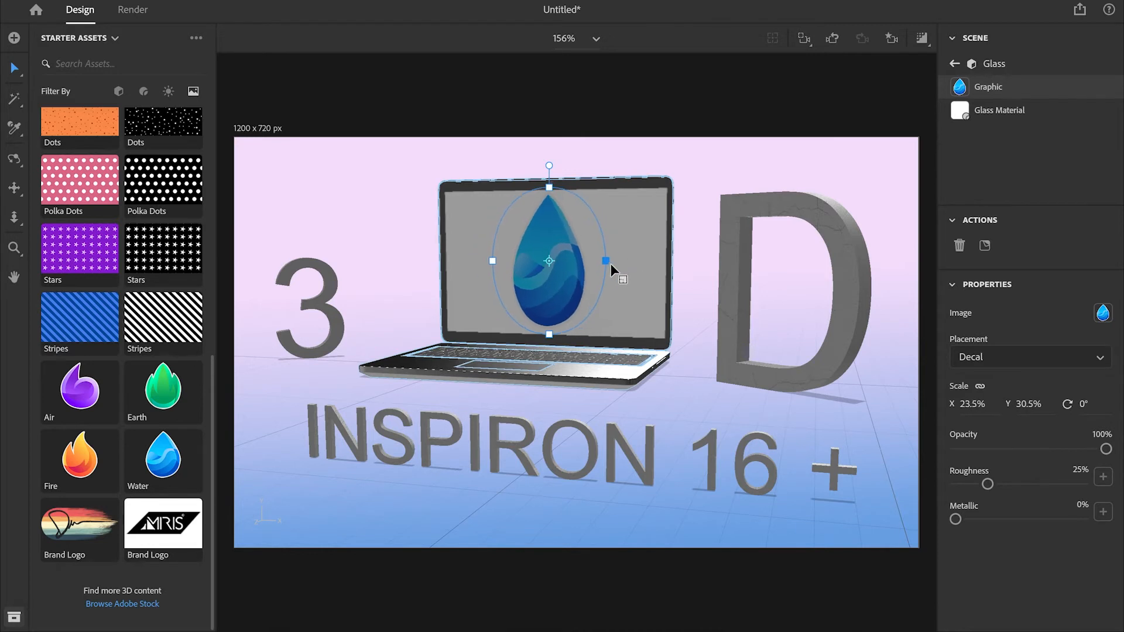
pyautogui.moveTo(605, 260); pyautogui.dragTo(602, 264)
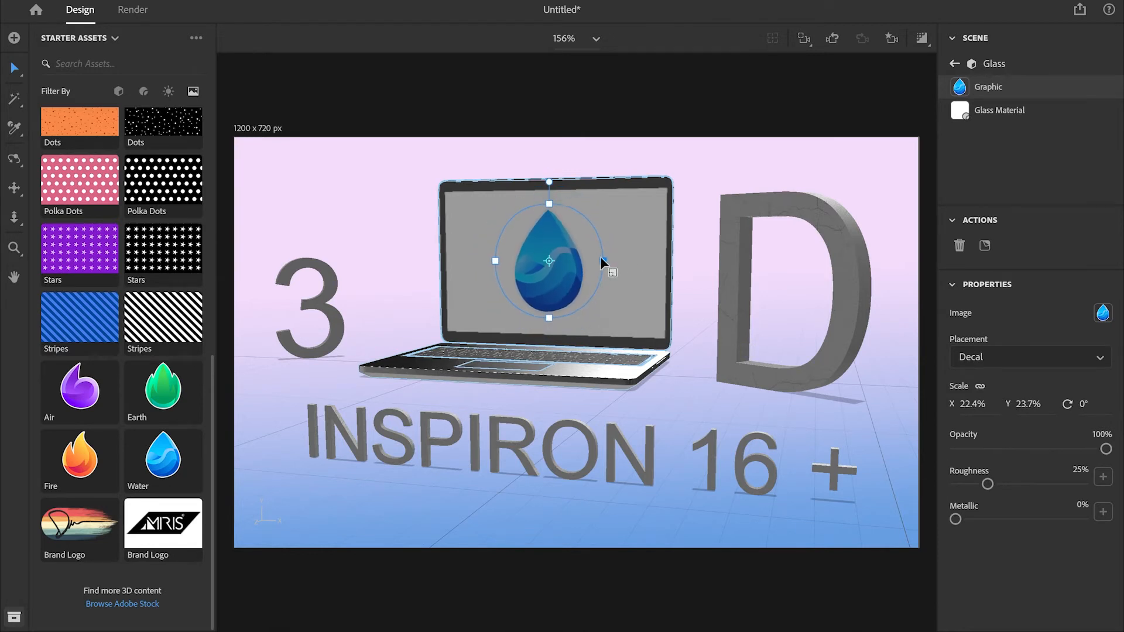
pyautogui.moveTo(599, 262); pyautogui.dragTo(549, 262)
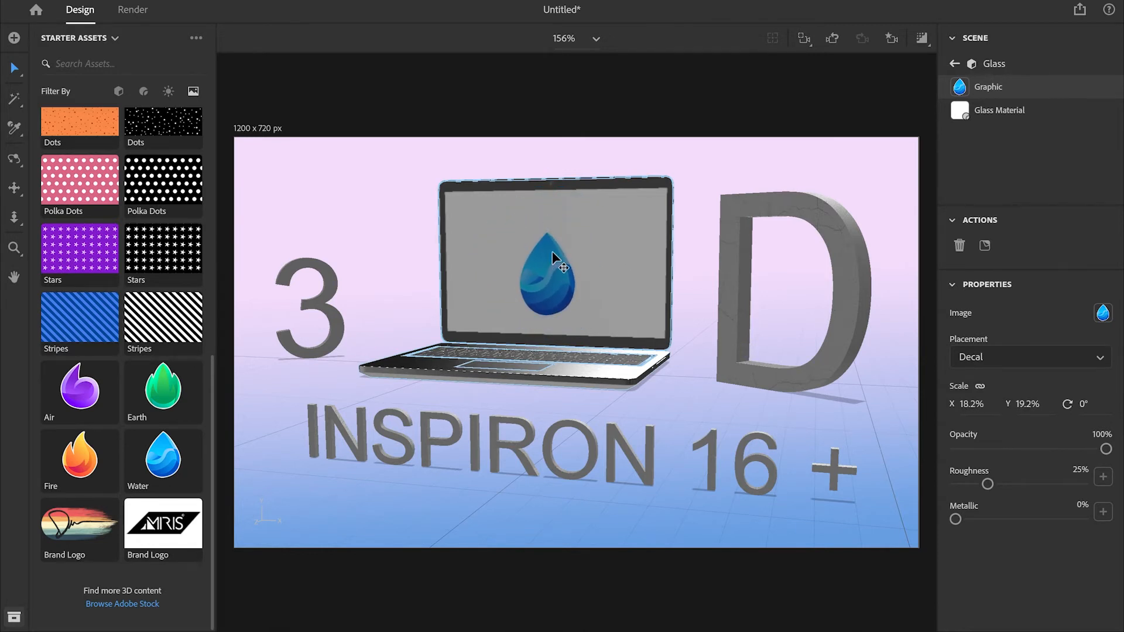
pyautogui.click(551, 265)
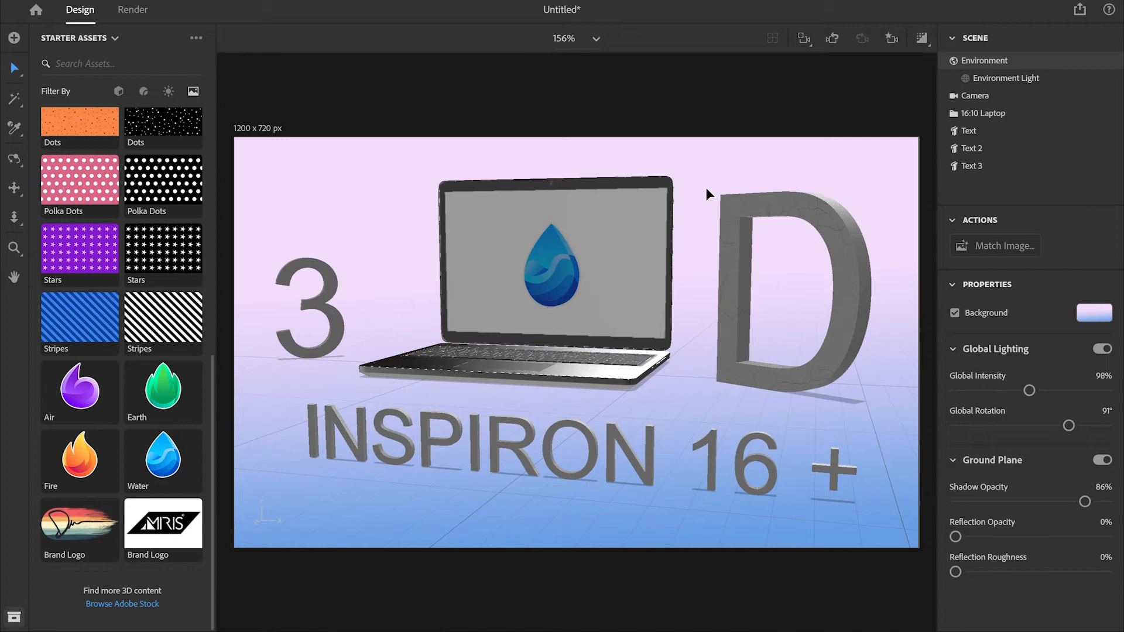
# Enter Render mode for 'Example 1' PNG export and review the Quality levels
pyautogui.click(132, 11)
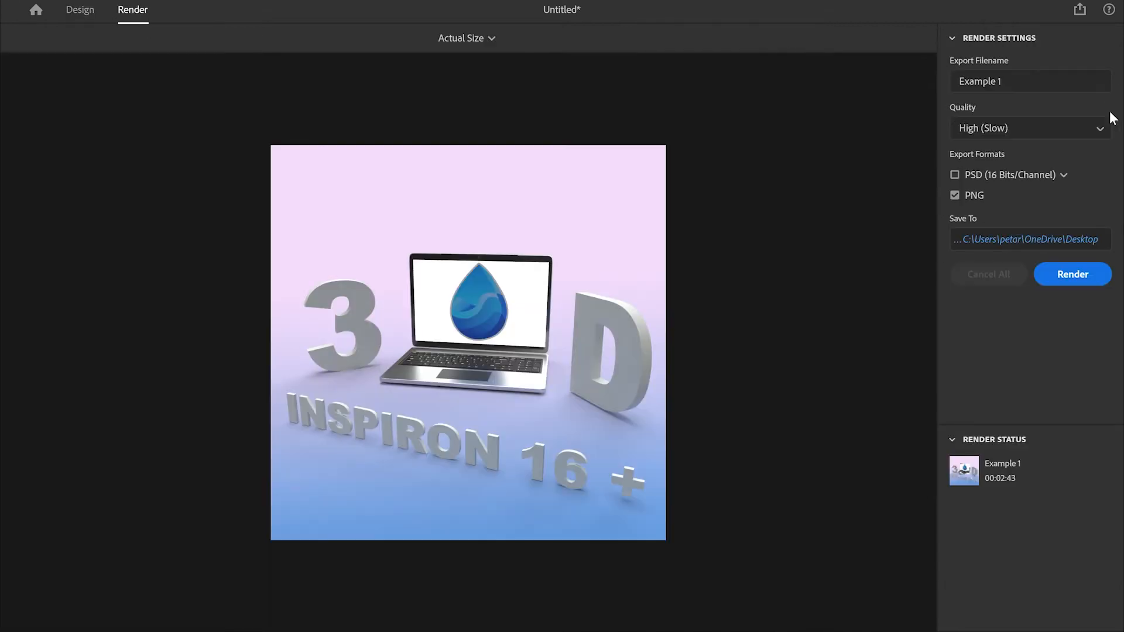
pyautogui.click(1029, 127)
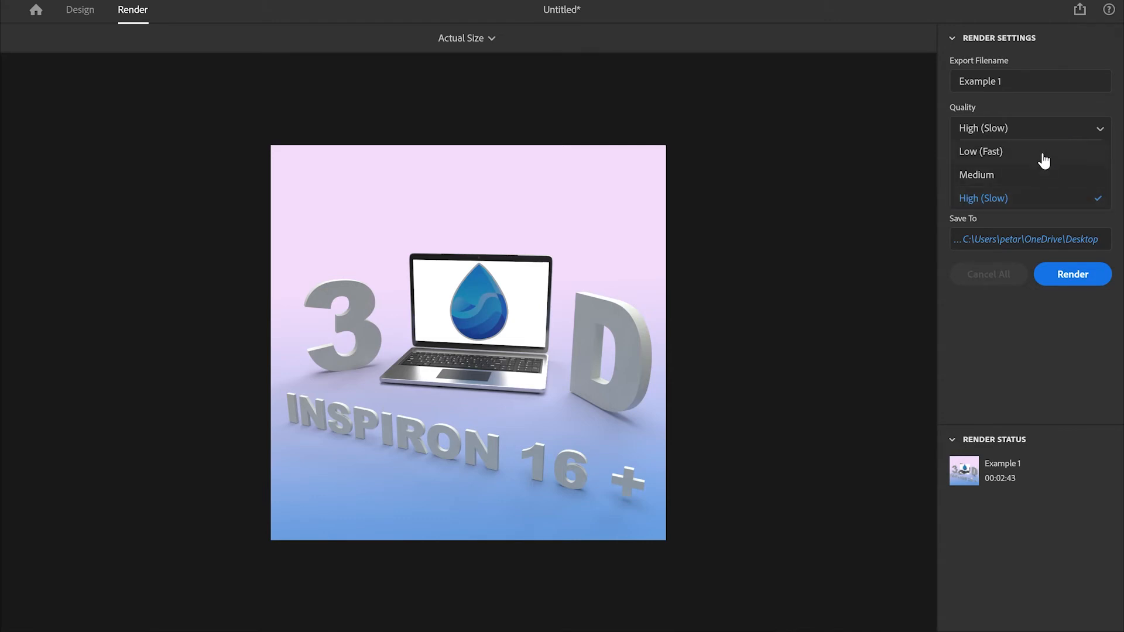
pyautogui.moveTo(1034, 186)
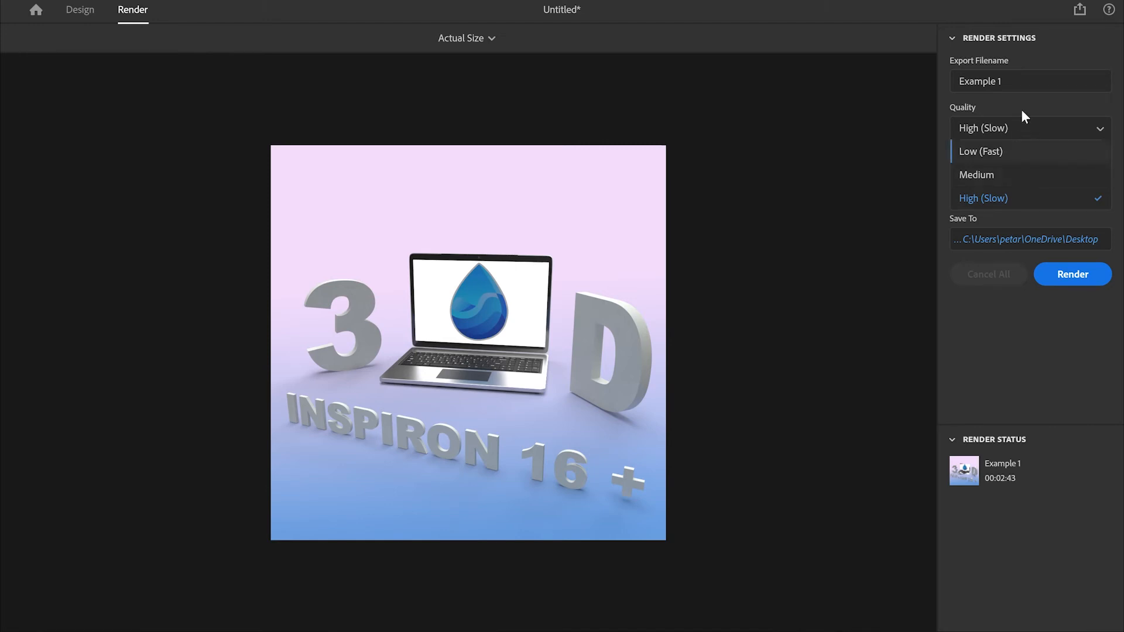
# Name the export 'Example 2' and render the scene as a high-quality PNG
pyautogui.click(1029, 81)
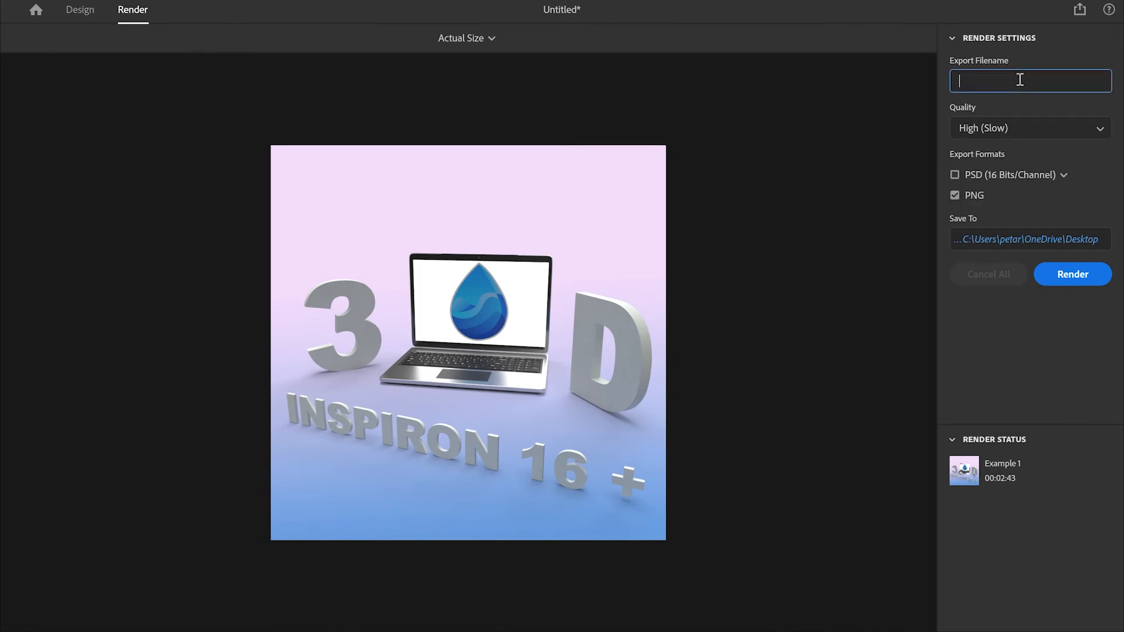
pyautogui.write('Example 2')
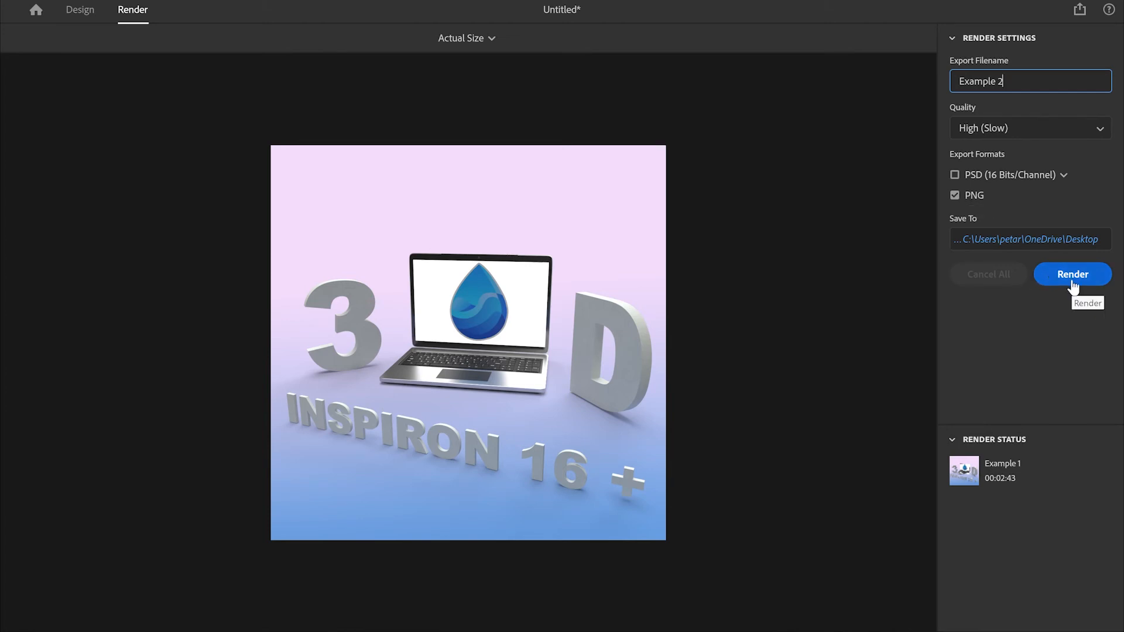
pyautogui.click(1073, 274)
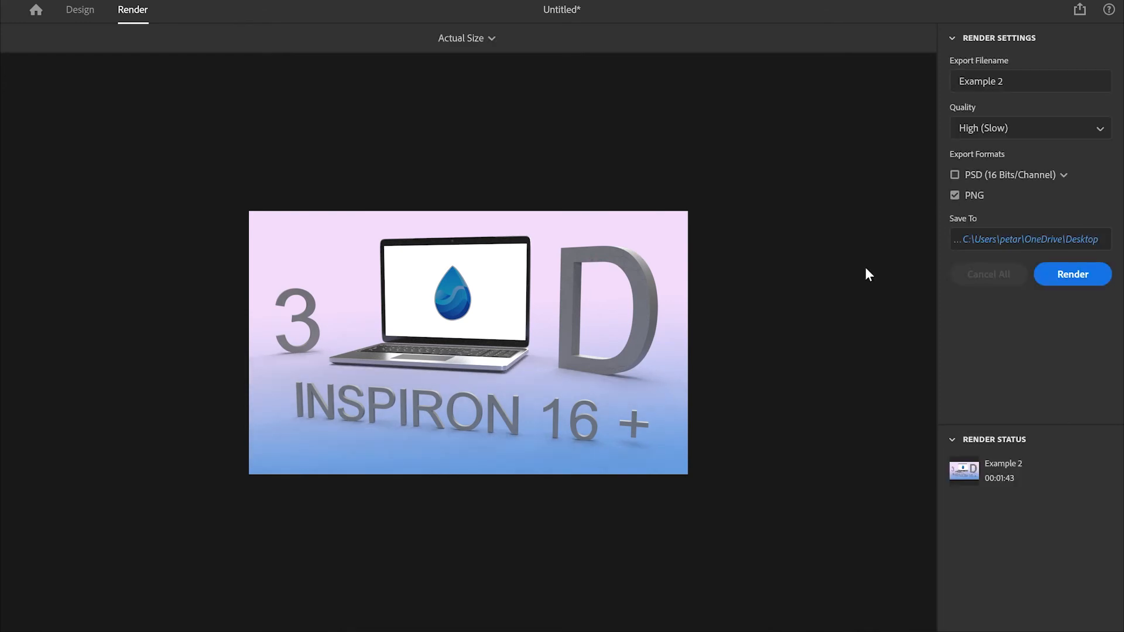
pyautogui.moveTo(873, 244)
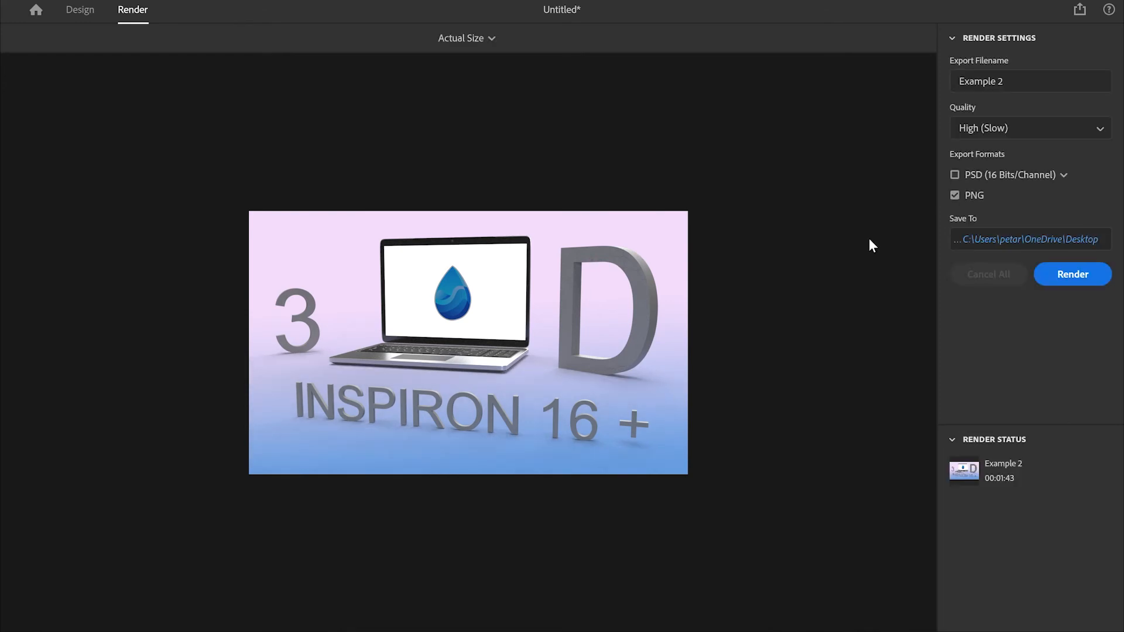